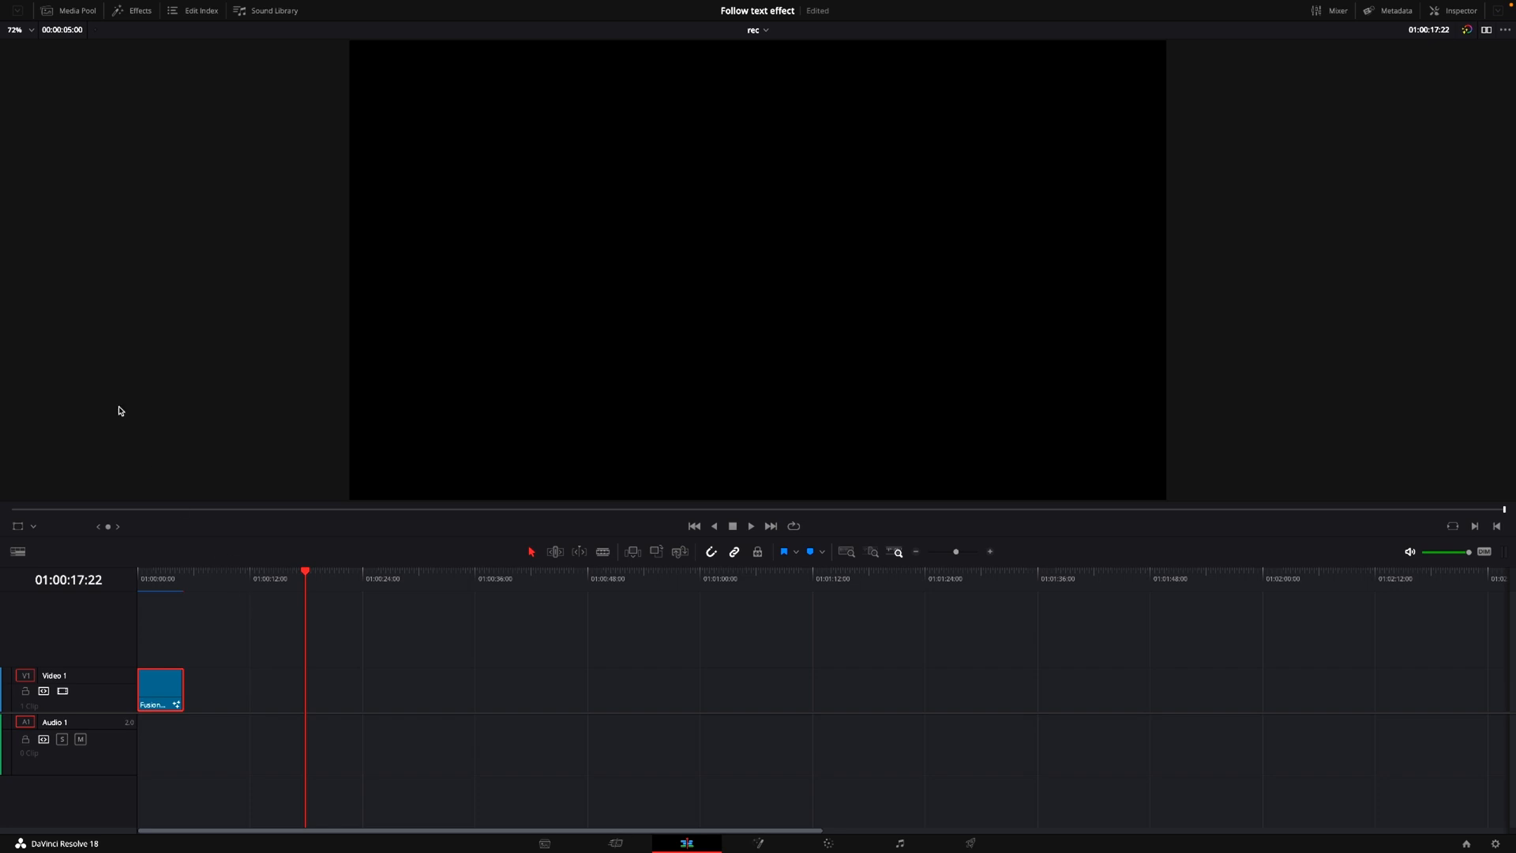
# Show the Effects Library and select the Fusion Composition clip on the V1 track.
pyautogui.click(134, 9)
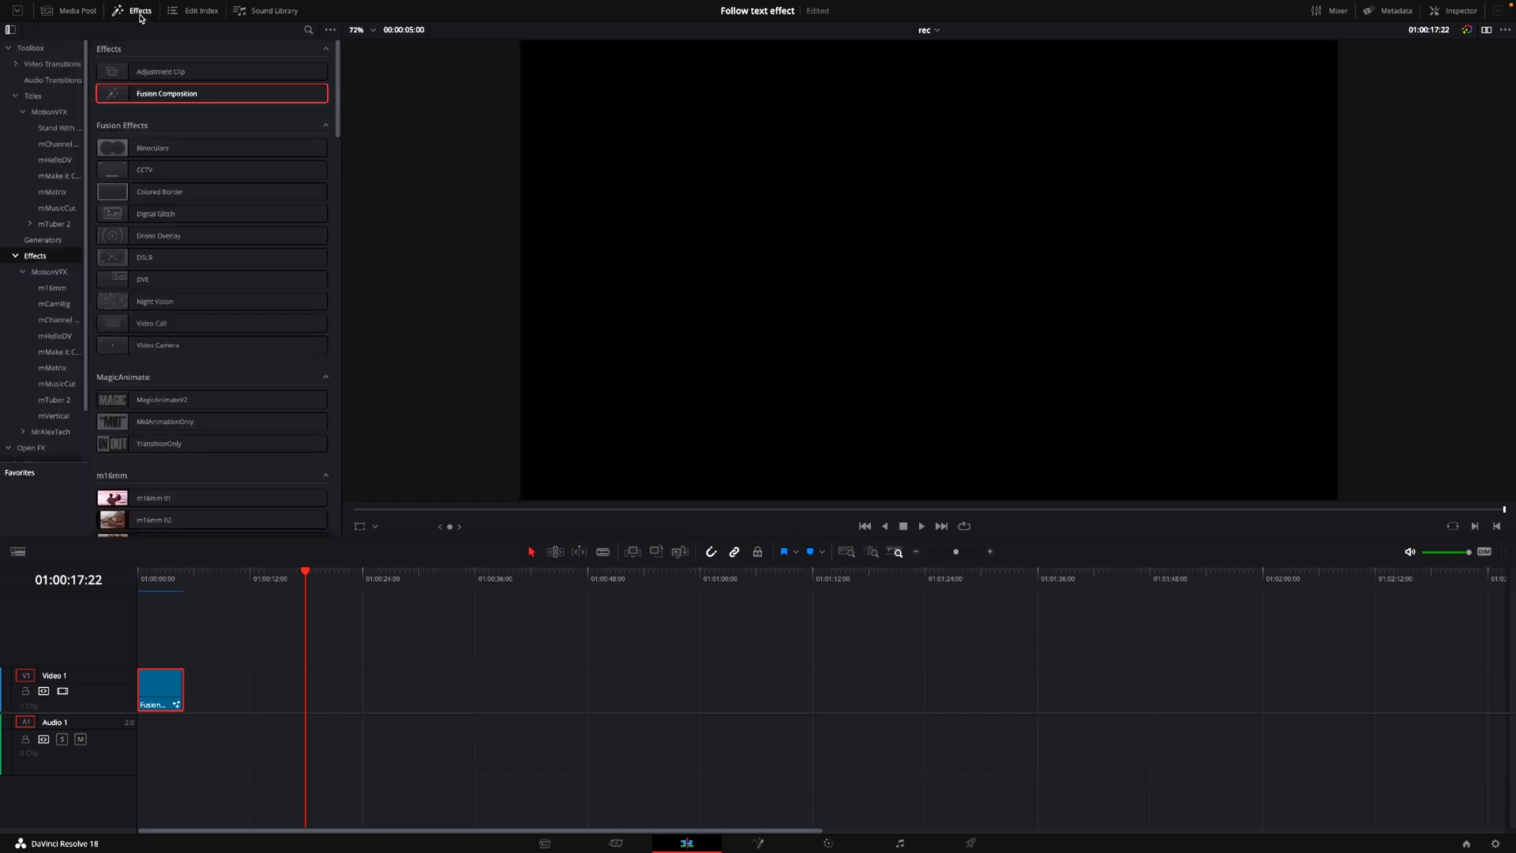
pyautogui.click(158, 73)
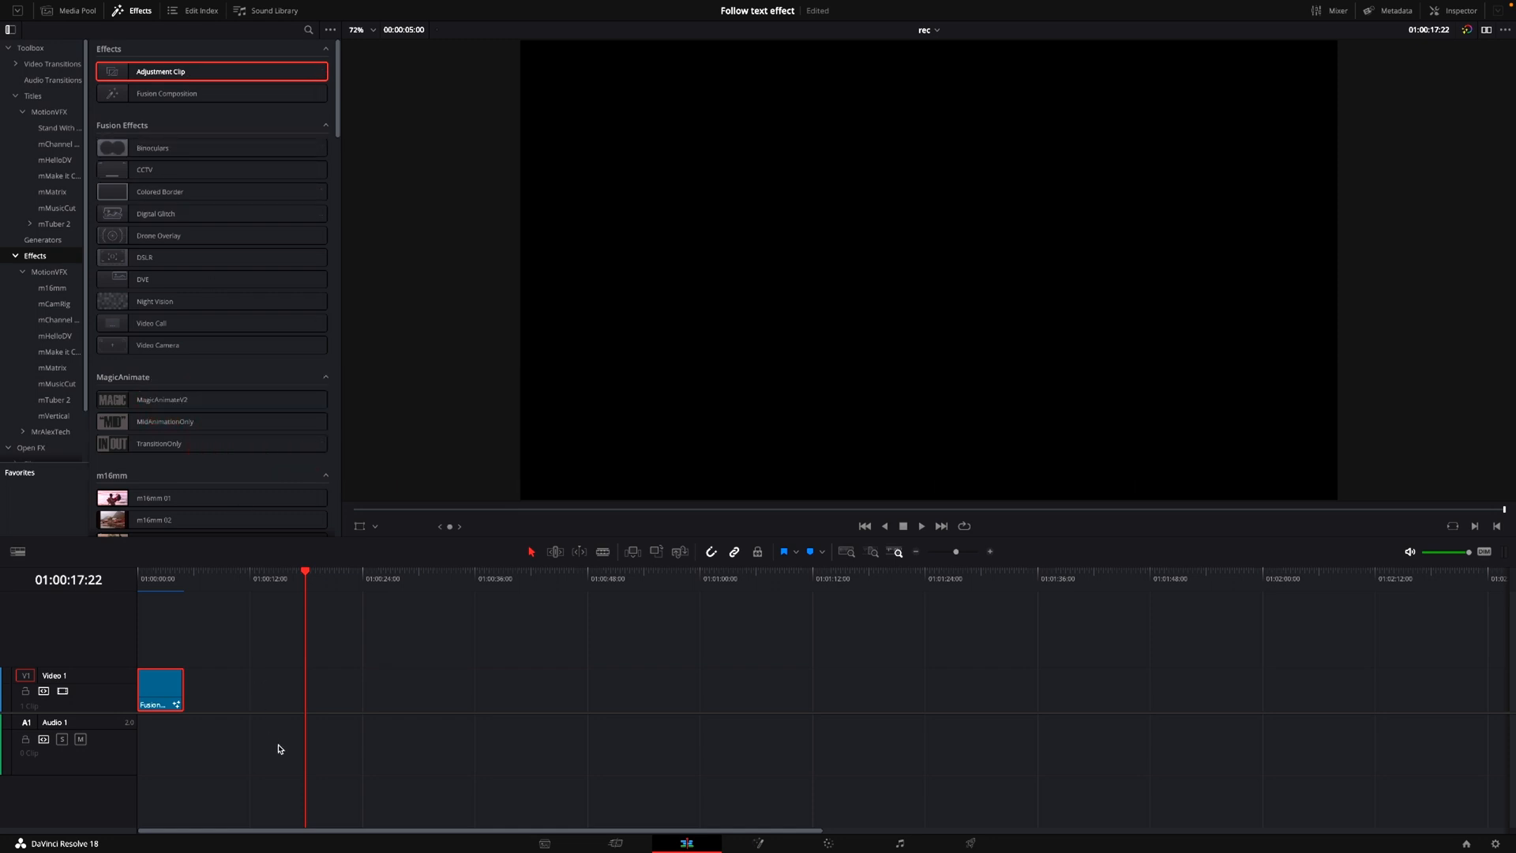
pyautogui.click(161, 692)
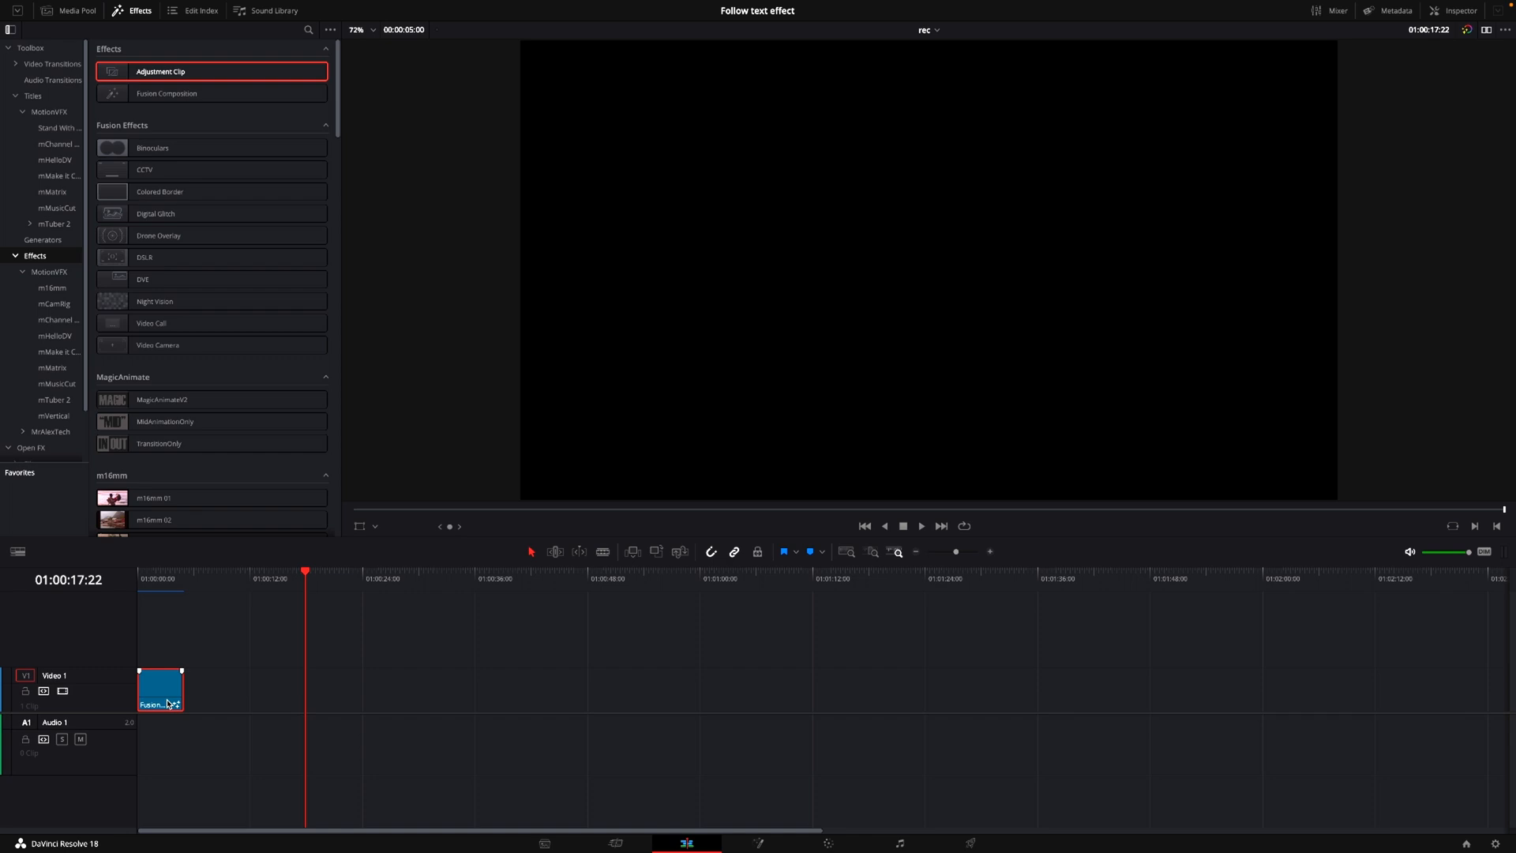
pyautogui.moveTo(686, 705)
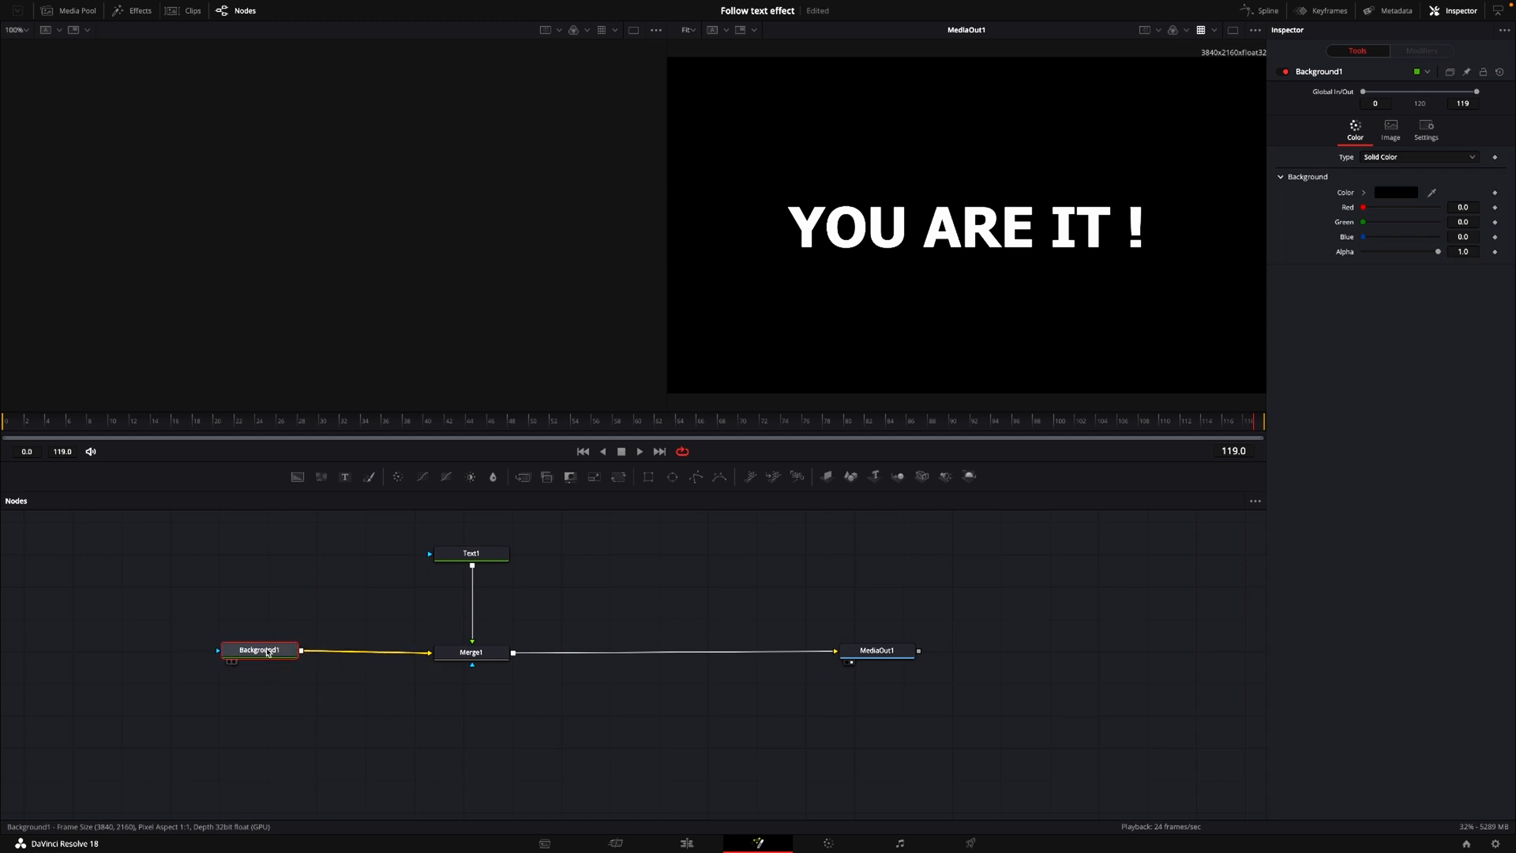
pyautogui.moveTo(807, 680)
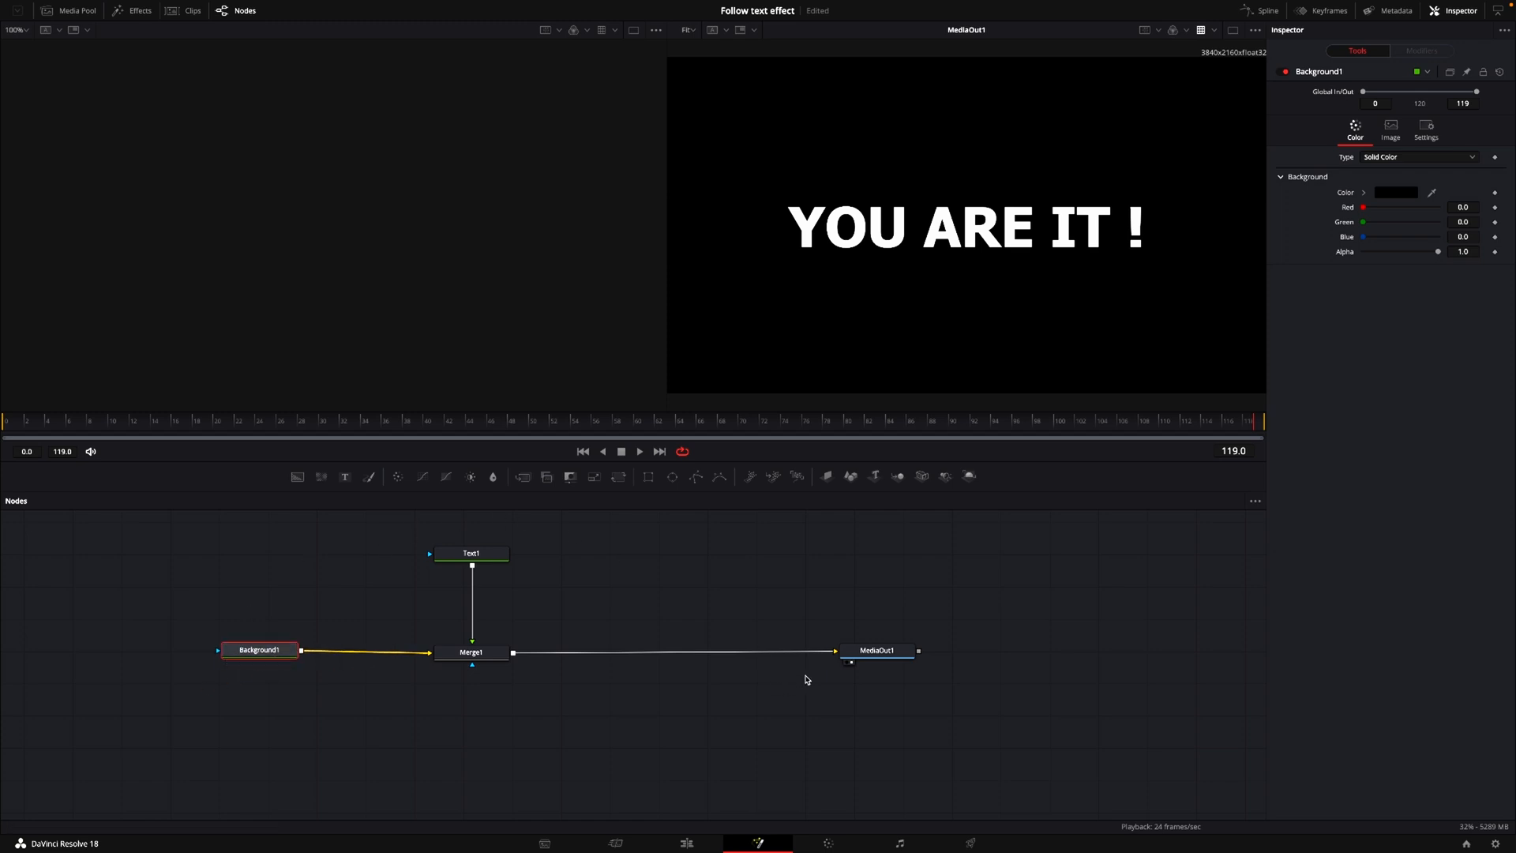
# Inspect Merge1, then show the Text1 node's text settings reading 'YOU ARE IT !'.
pyautogui.click(472, 652)
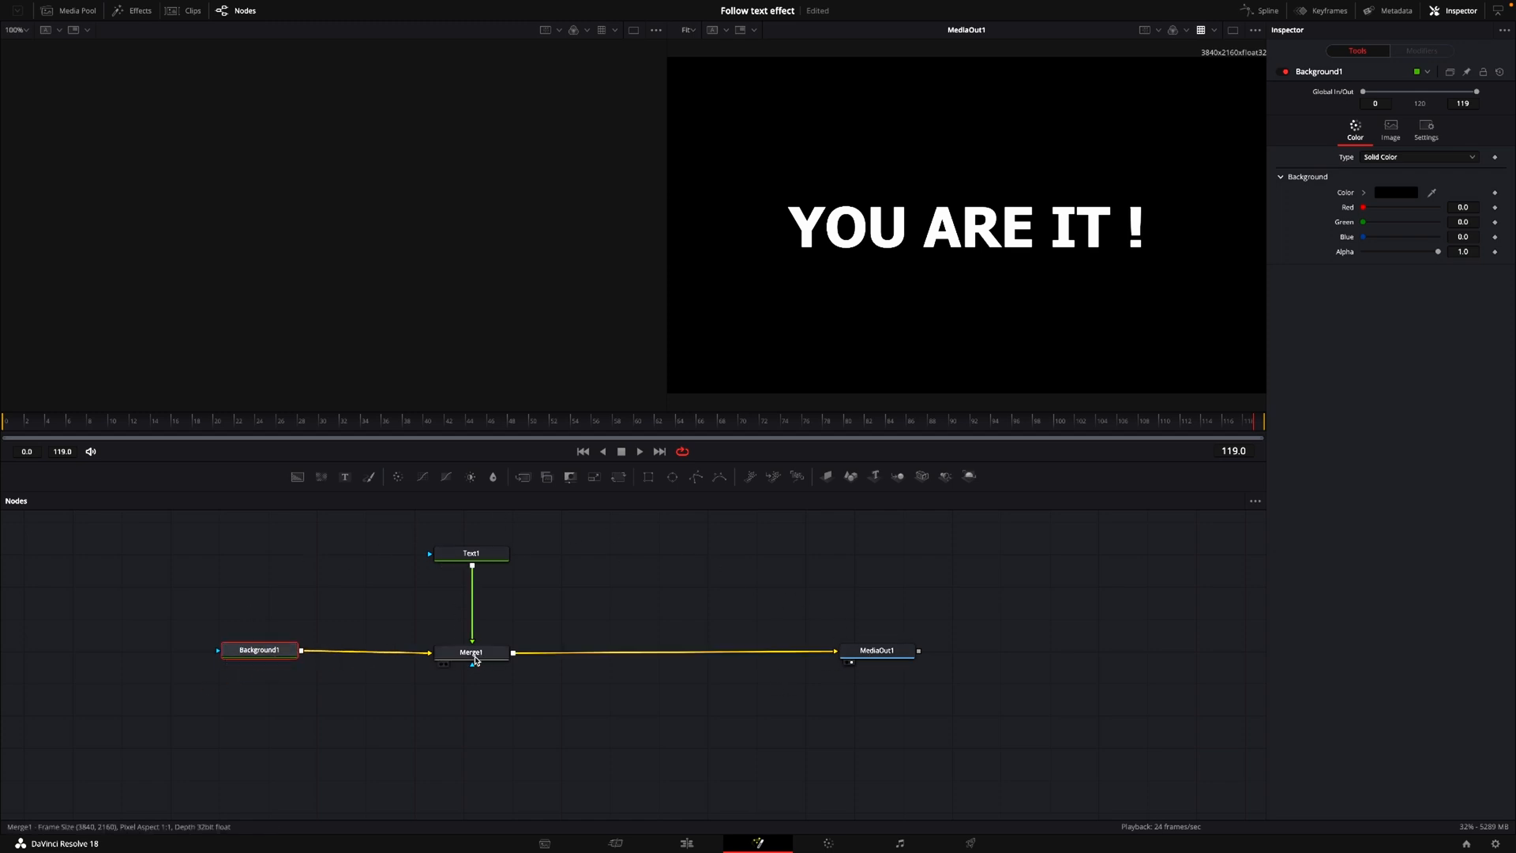
pyautogui.moveTo(487, 559)
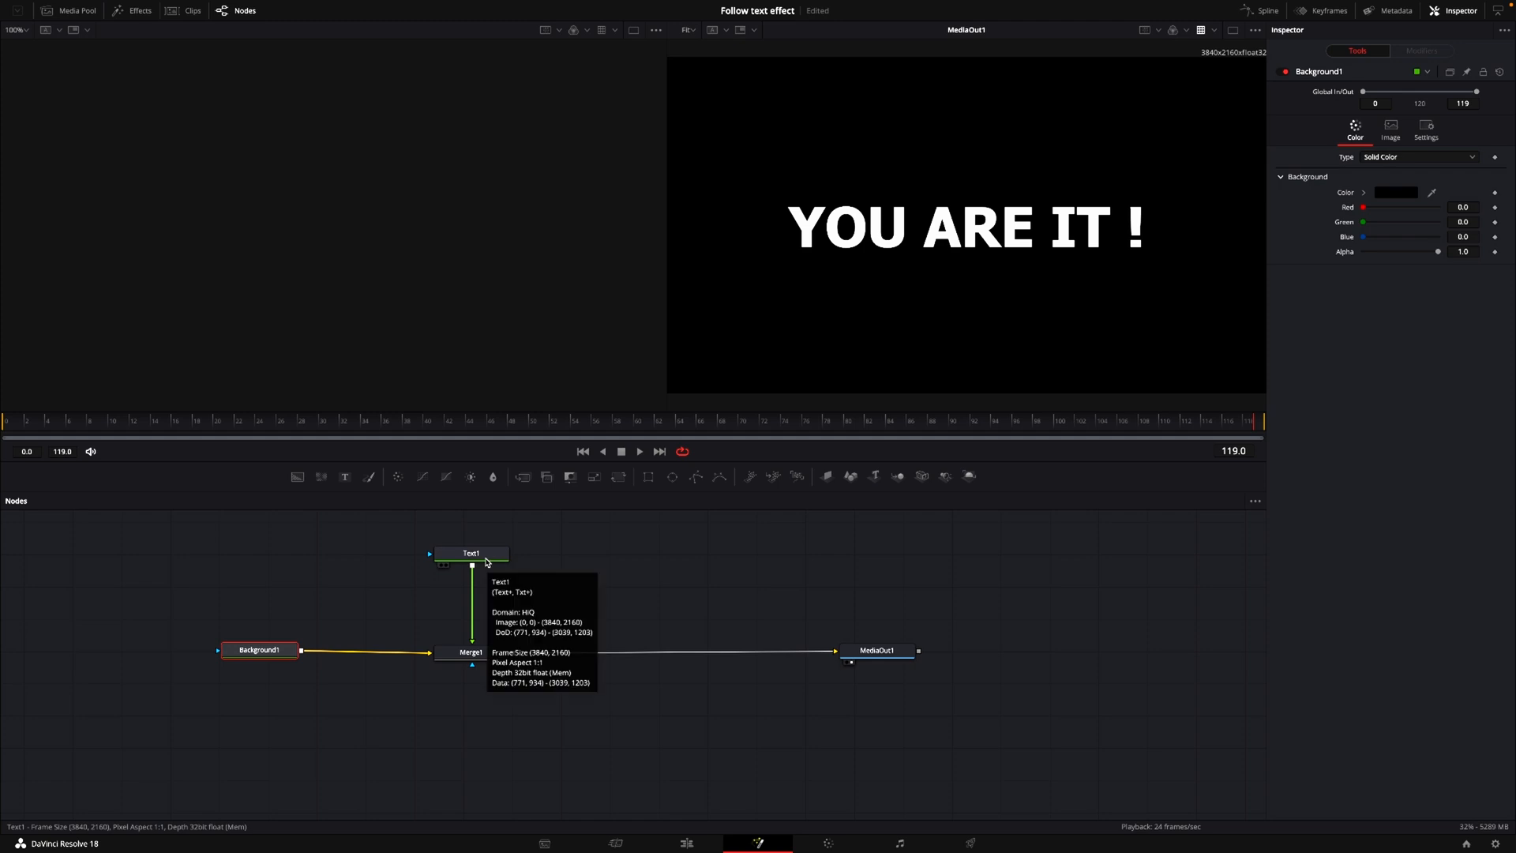
pyautogui.click(470, 553)
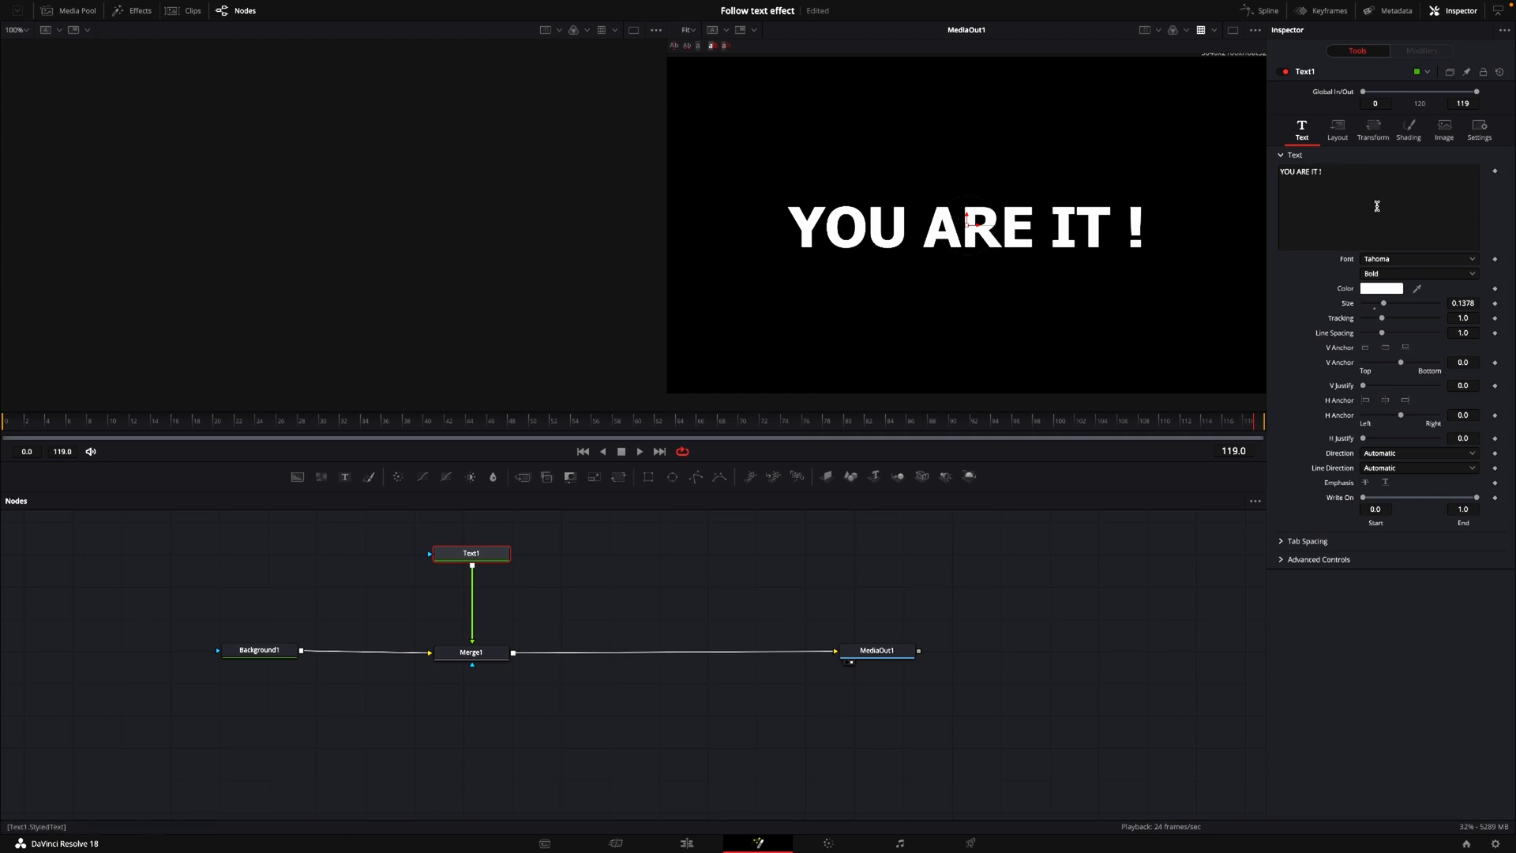
# Bring up the modifier options on Text1's Styled Text to add a Follower.
pyautogui.rightClick(1365, 196)
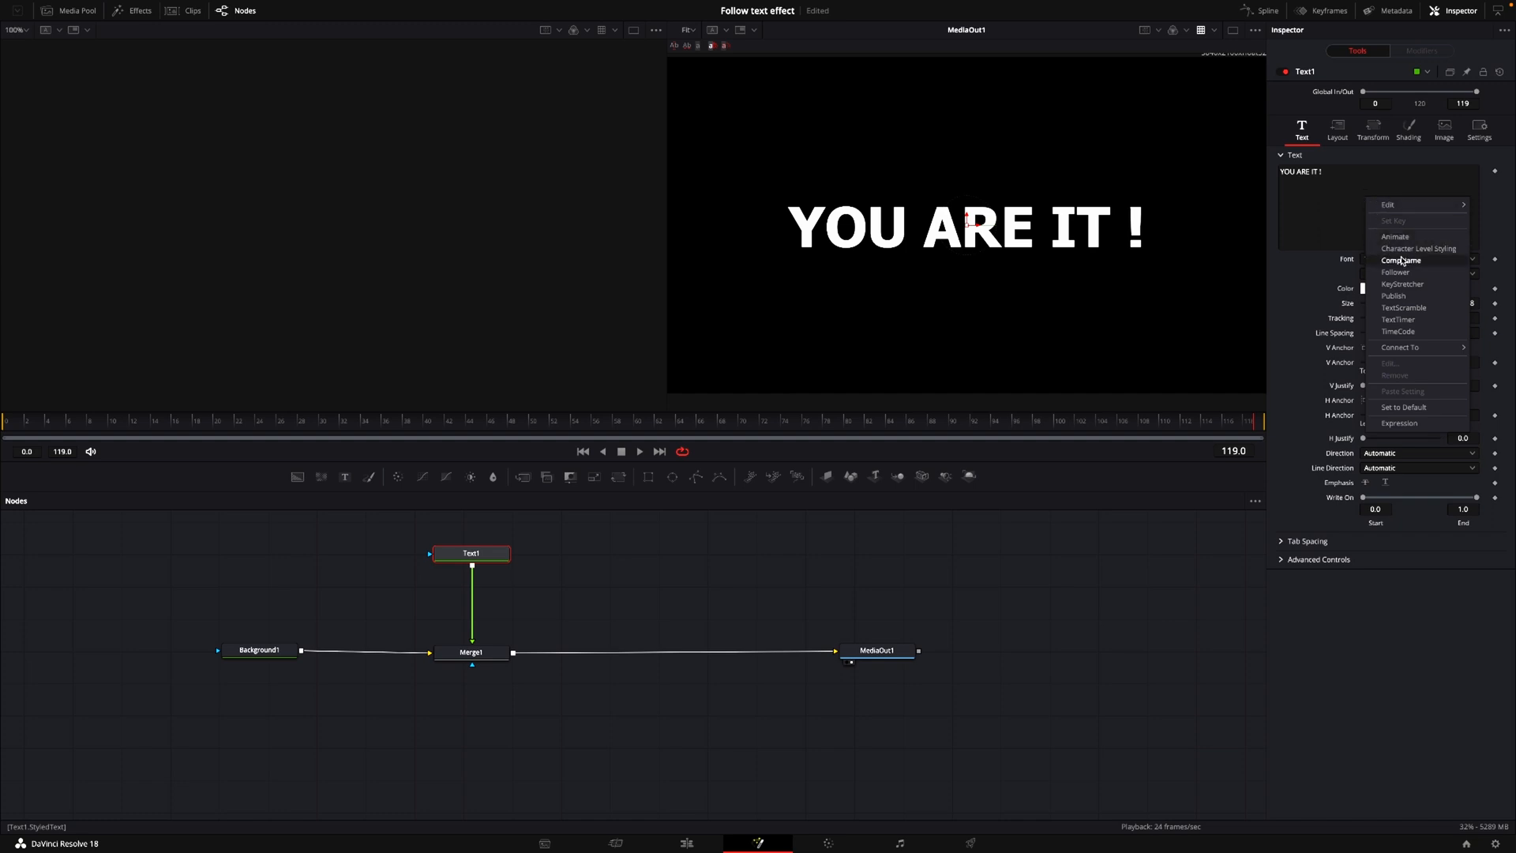
pyautogui.moveTo(1415, 279)
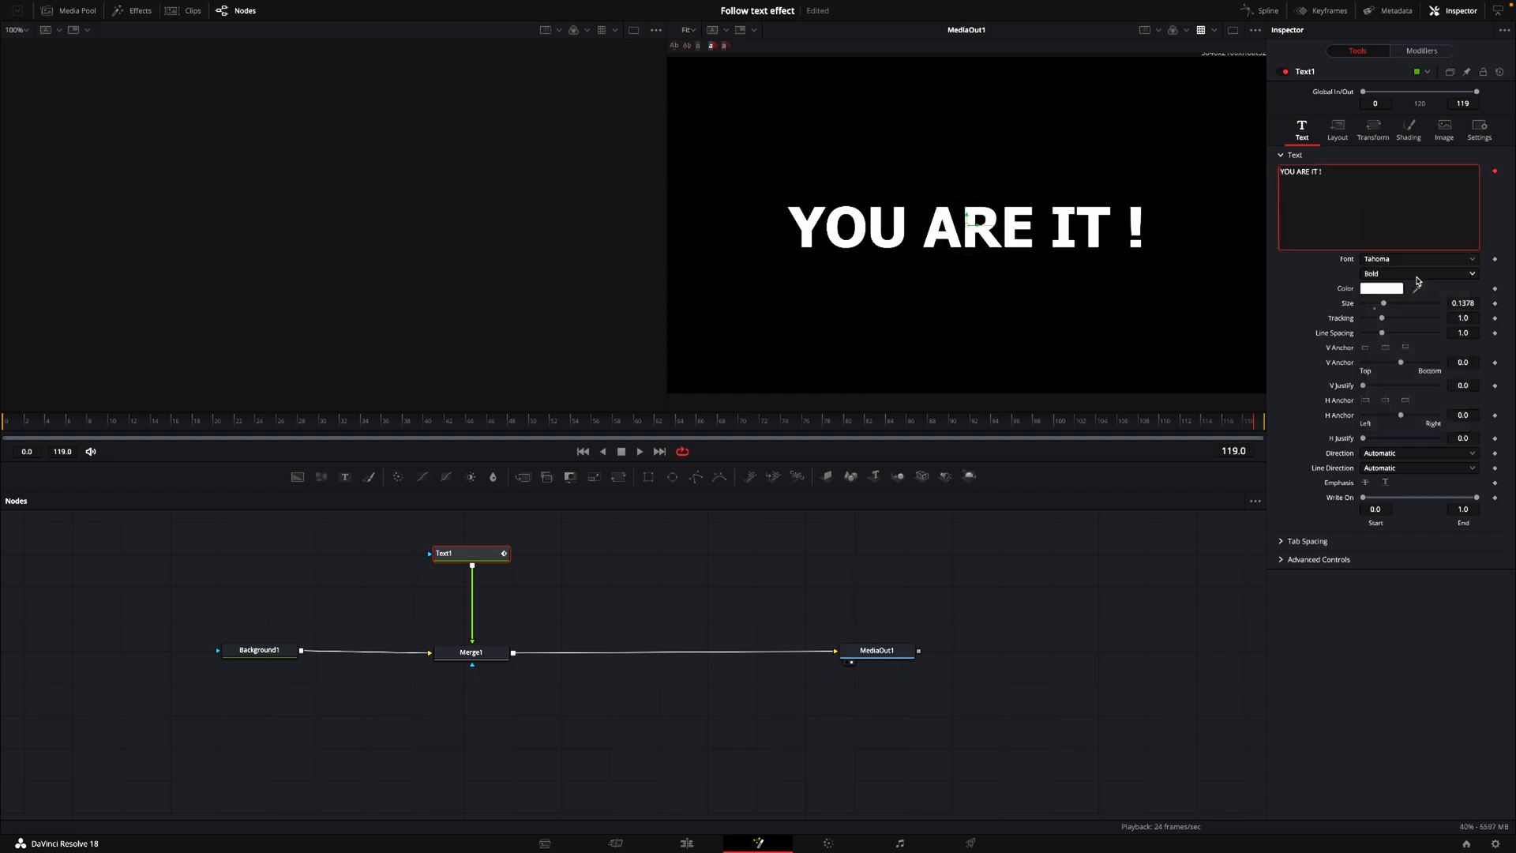
pyautogui.moveTo(1456, 60)
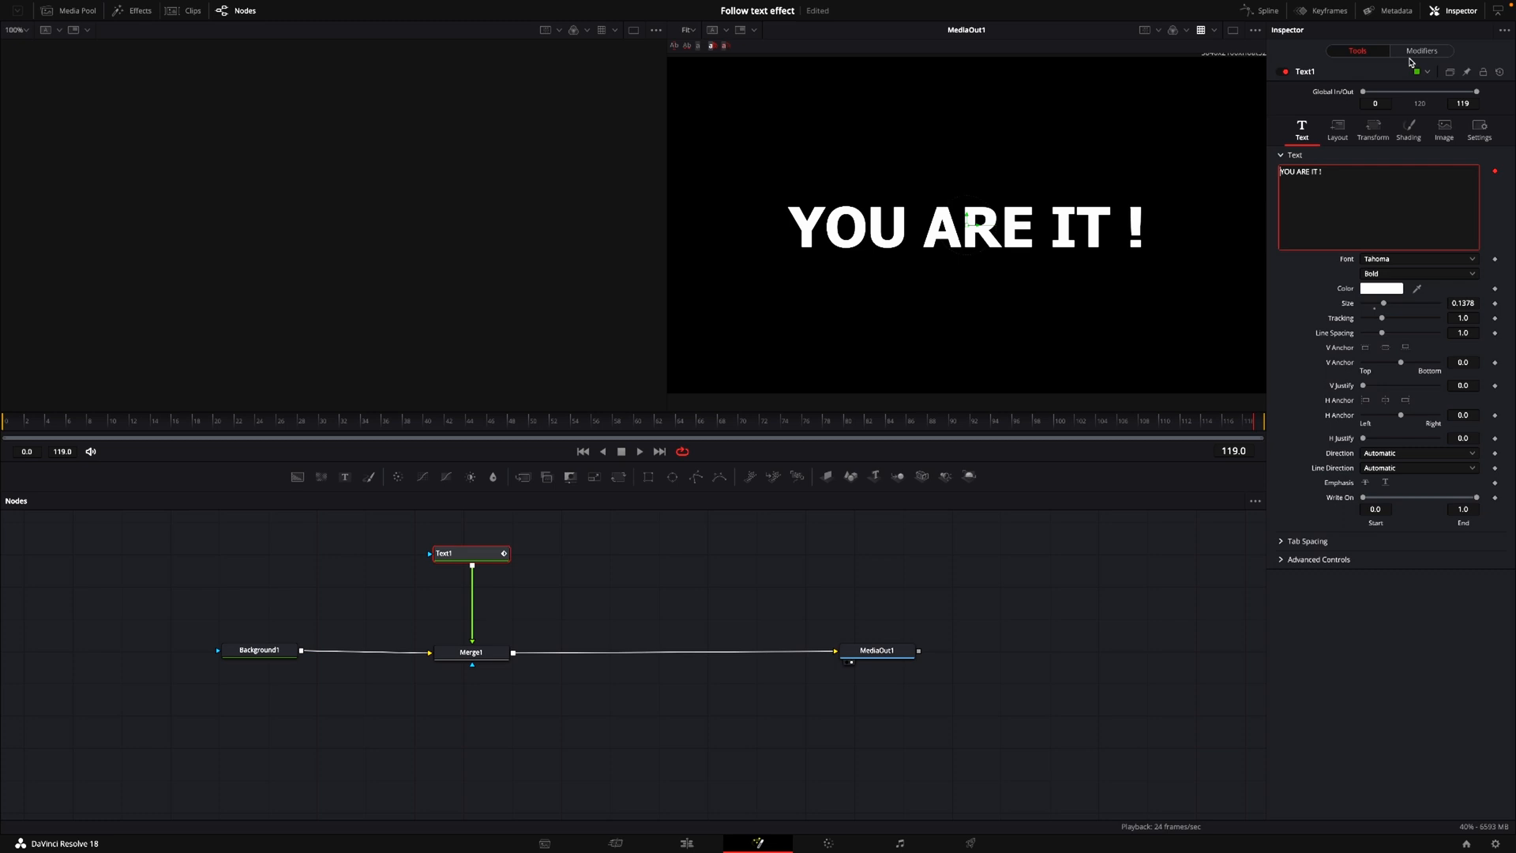
# In Follower1 Timing, set Order to Left to Right with delay Between Each Character.
pyautogui.click(1422, 51)
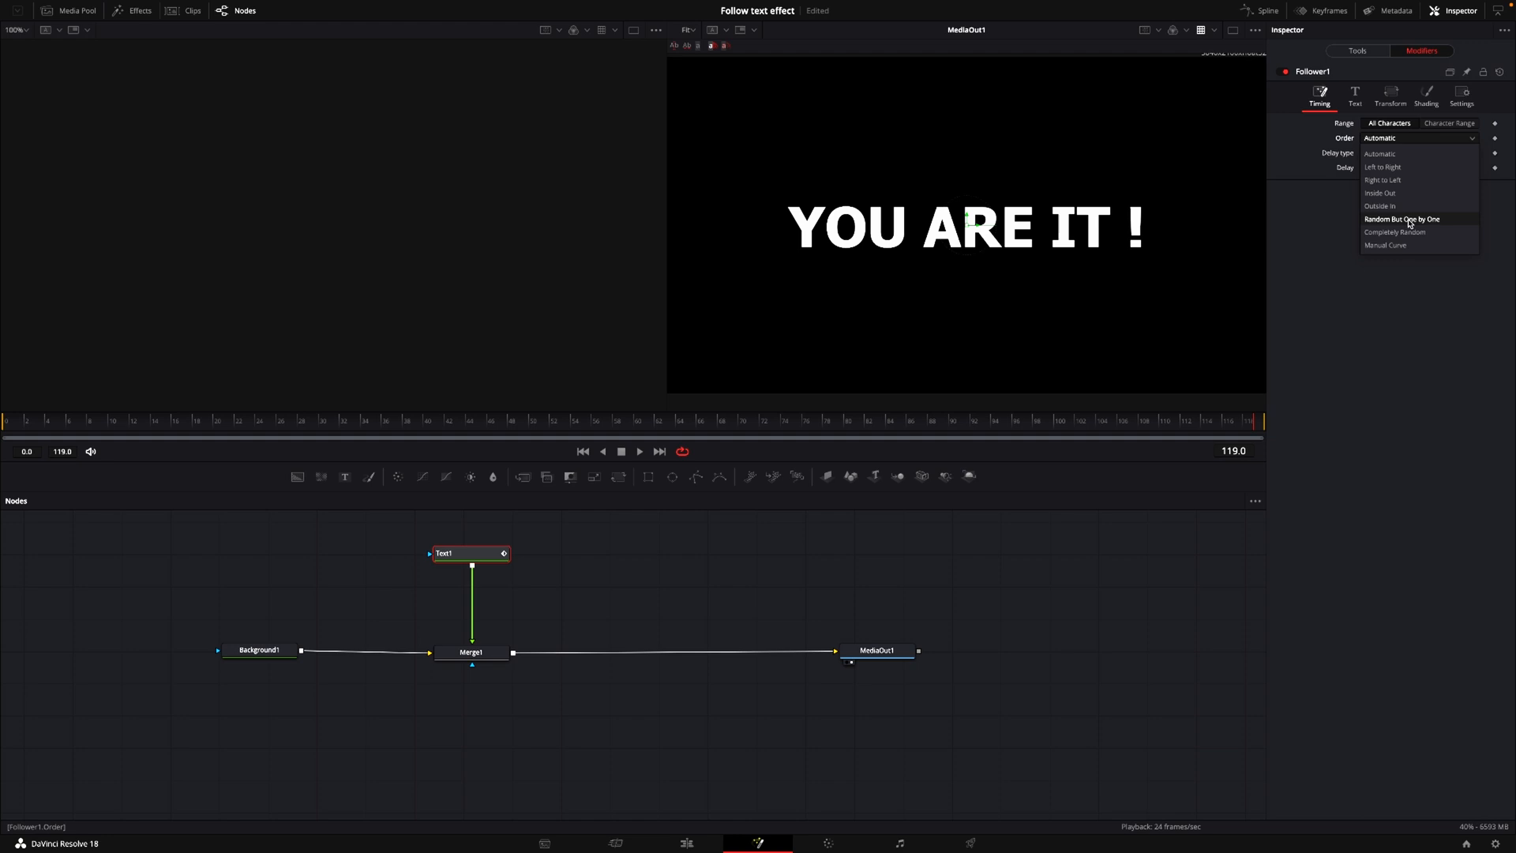
pyautogui.moveTo(1395, 205)
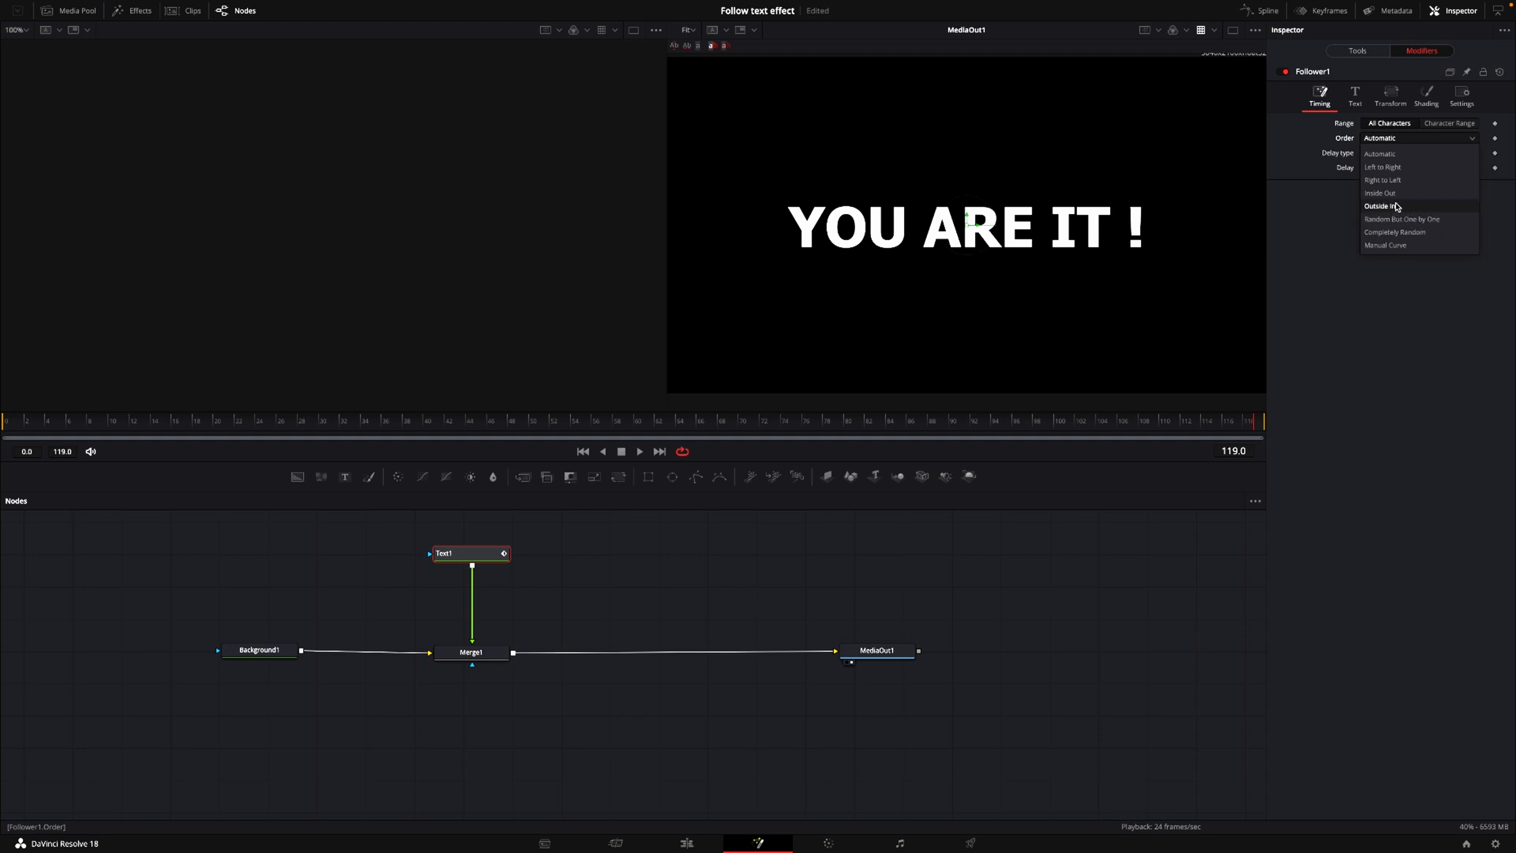
pyautogui.click(1384, 168)
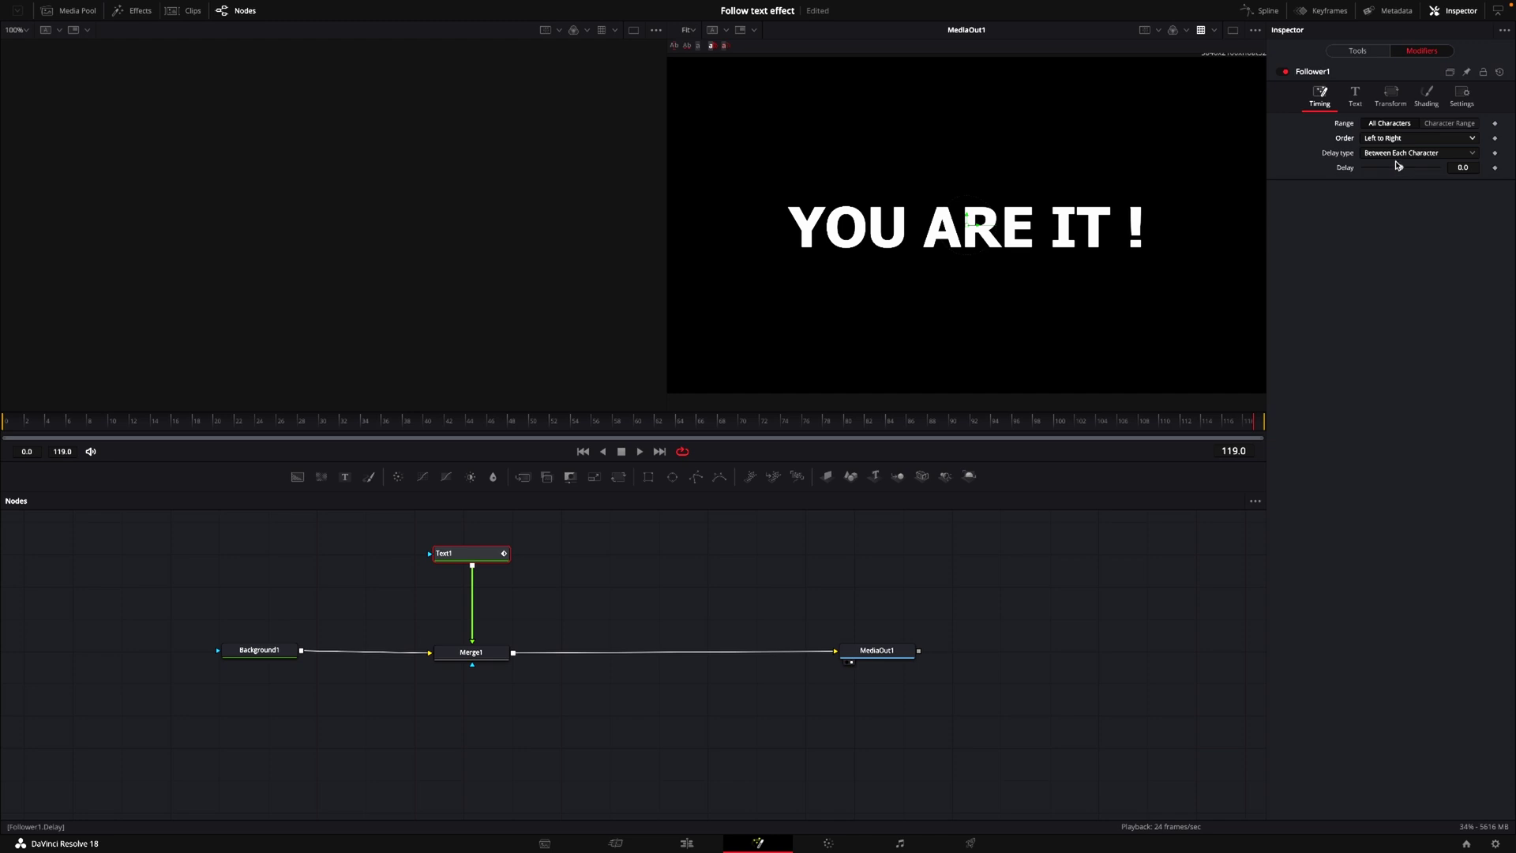
# Reveal Follower1's per-character Position controls under Shading and move to frame 48.
pyautogui.click(1426, 98)
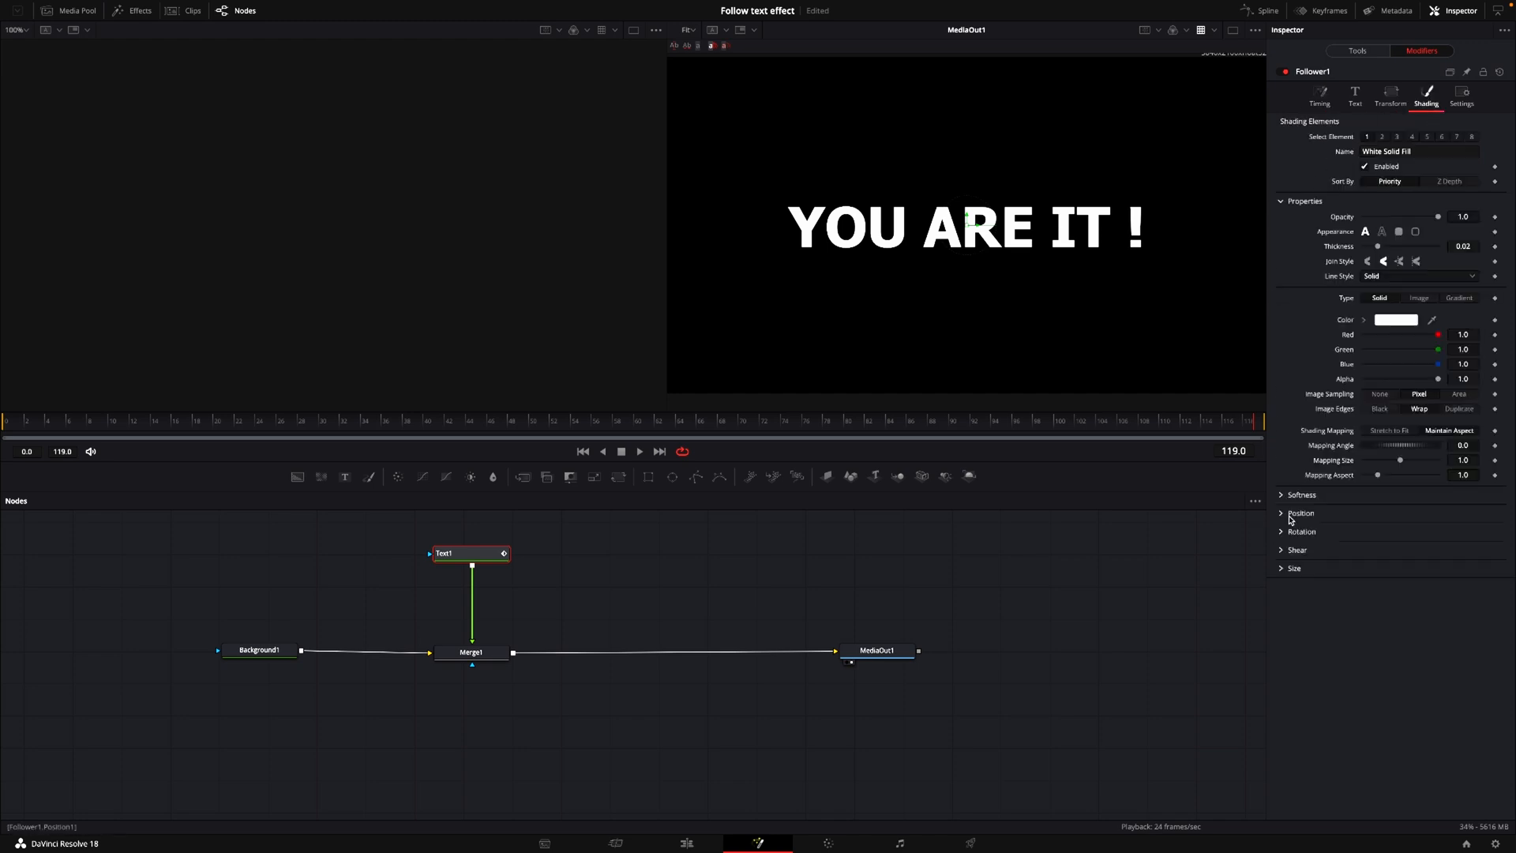
pyautogui.click(1283, 512)
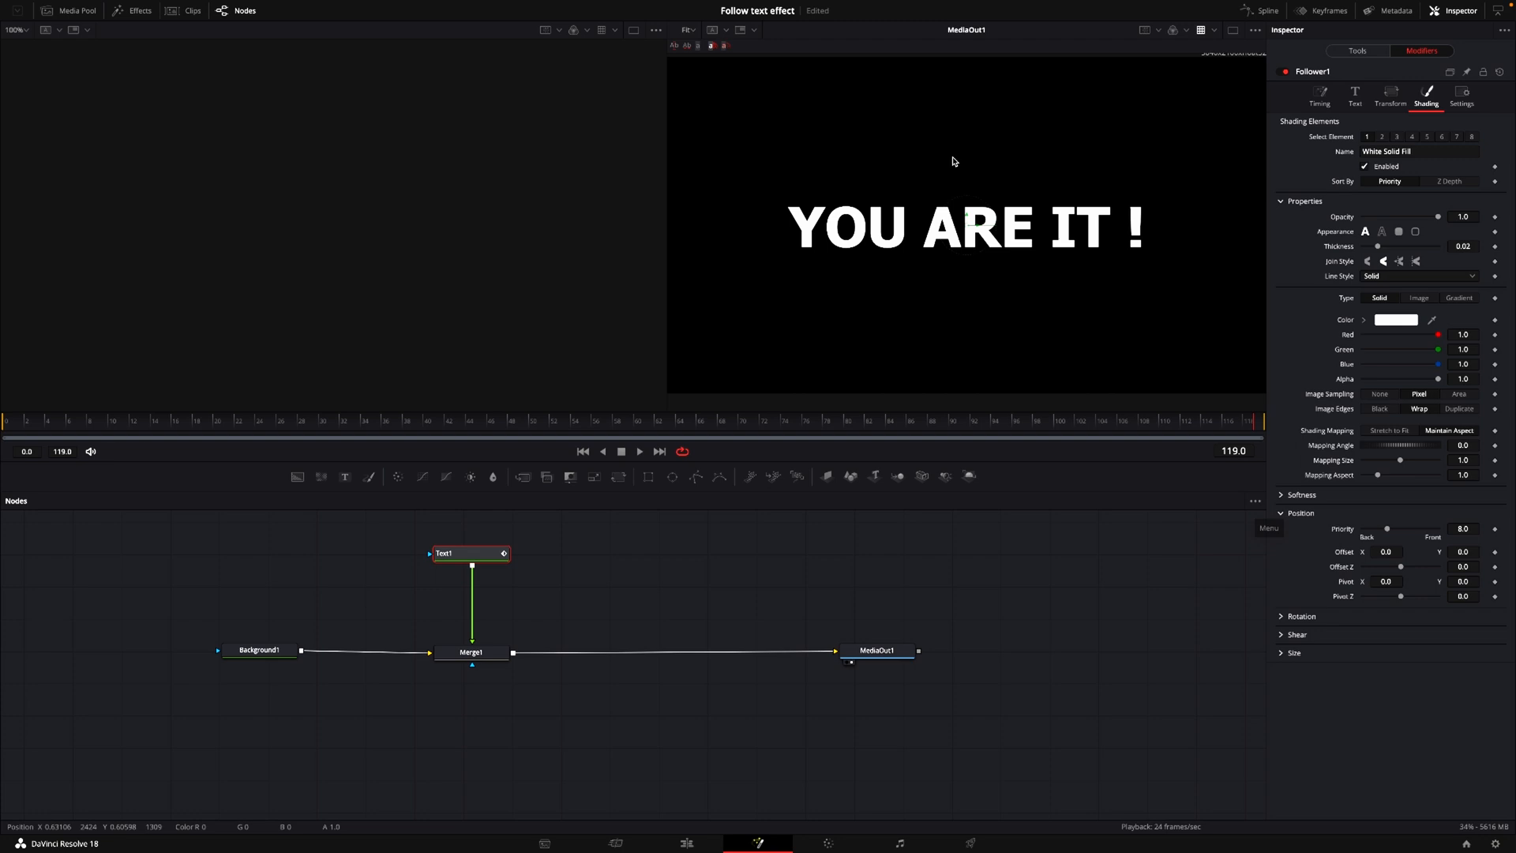
pyautogui.moveTo(858, 290)
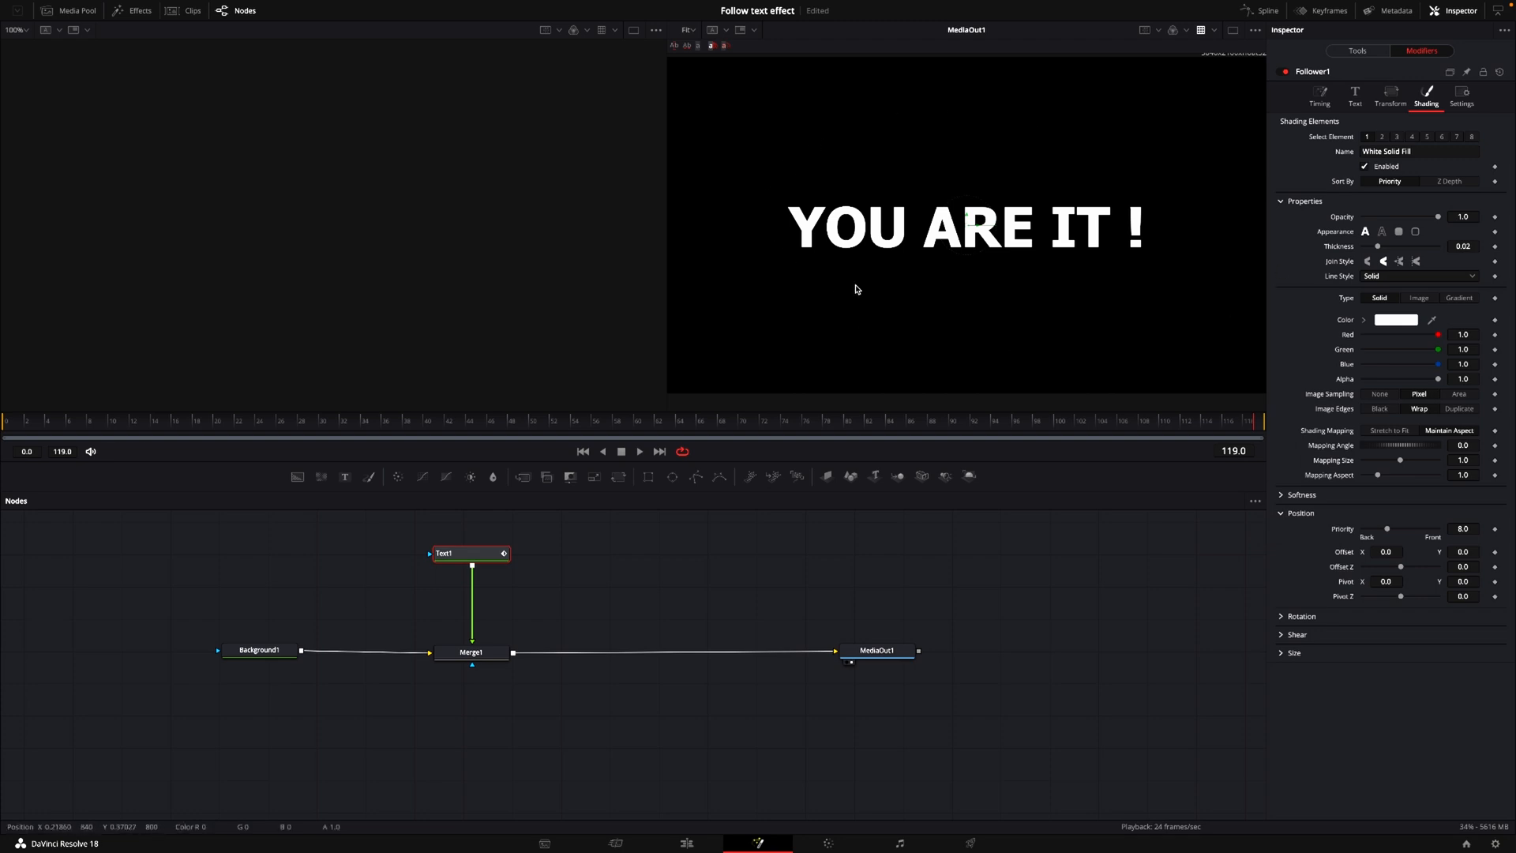
pyautogui.moveTo(862, 291)
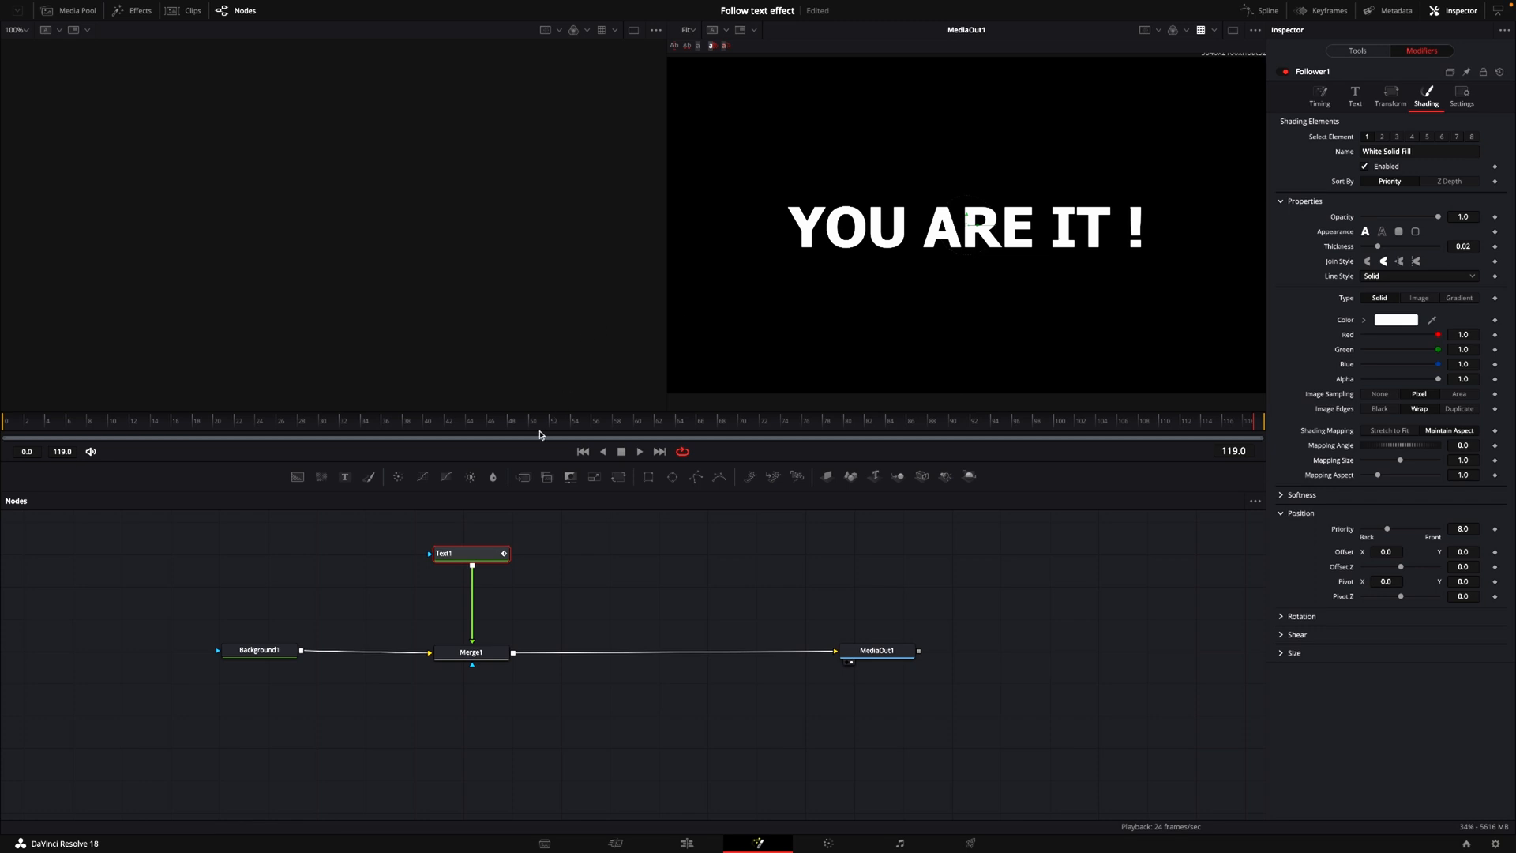
pyautogui.click(511, 421)
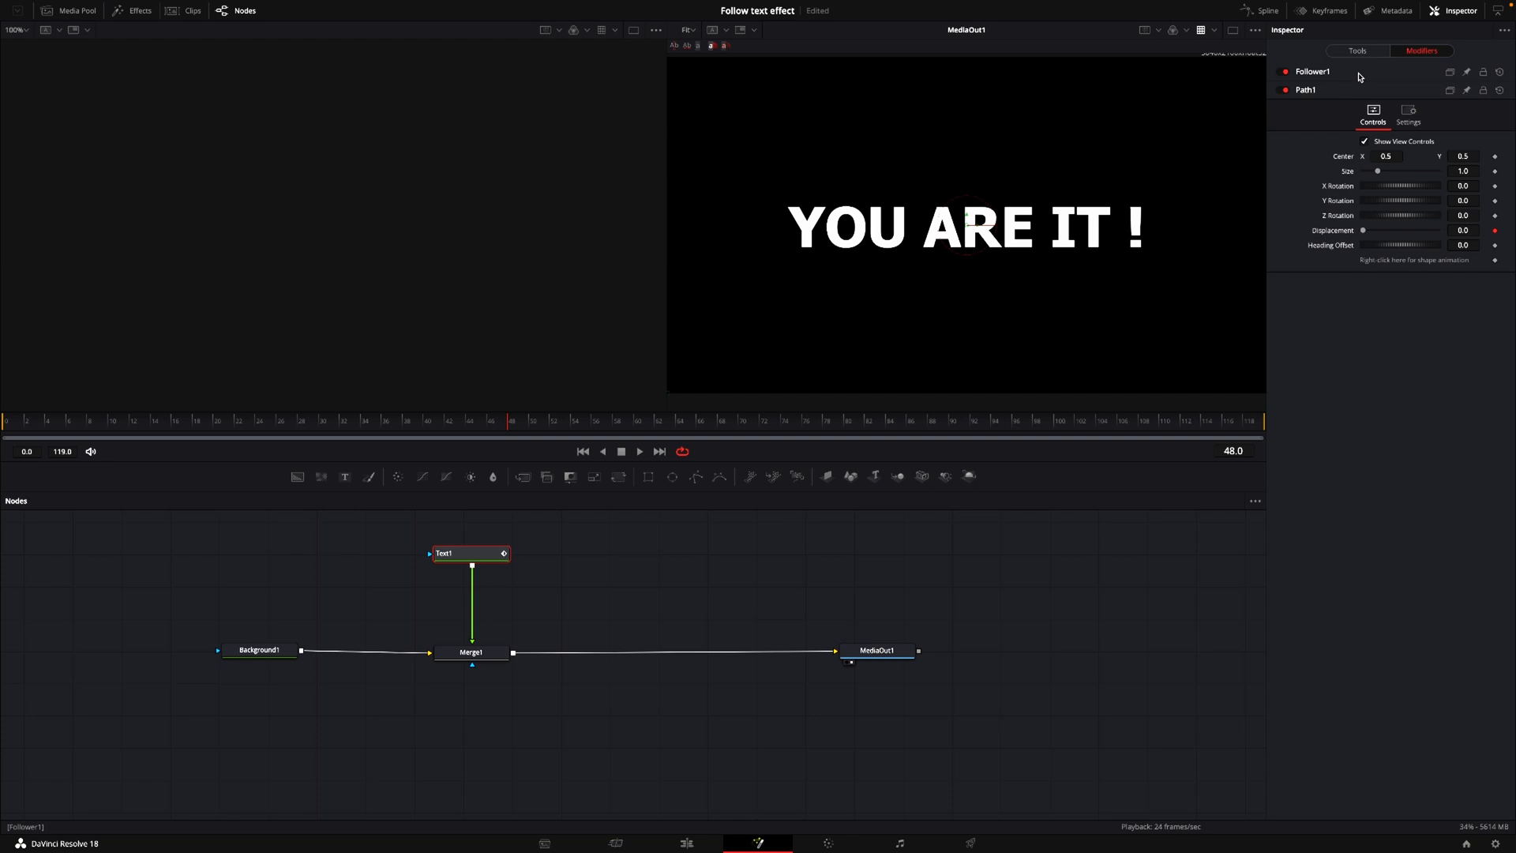
pyautogui.moveTo(1359, 76)
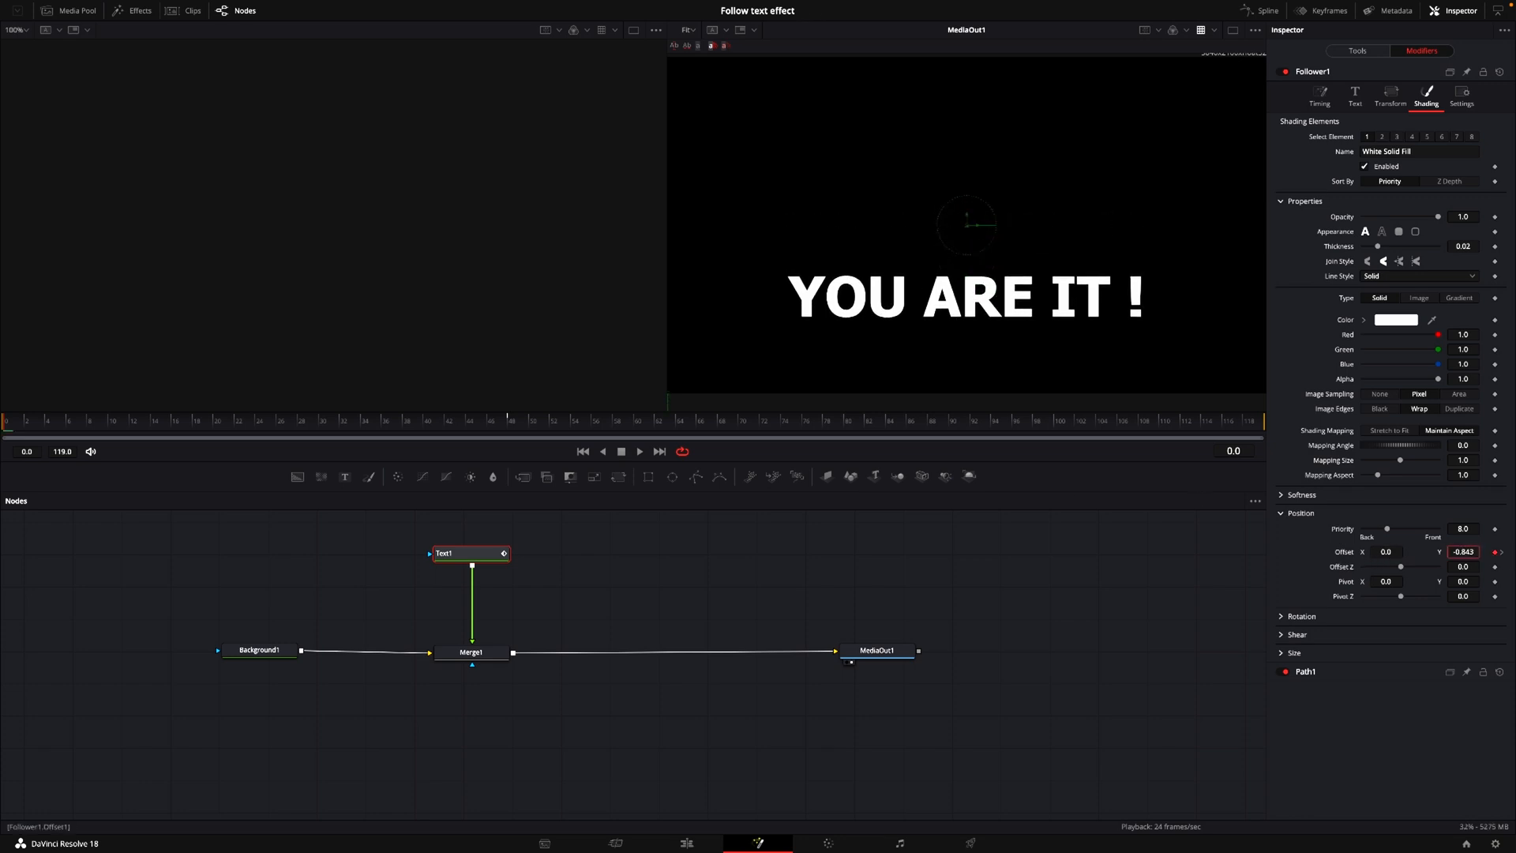
# Keyframe Follower1's Offset Y at -2.541 on frame 0 so the letters start below frame.
pyautogui.write('-2.541')
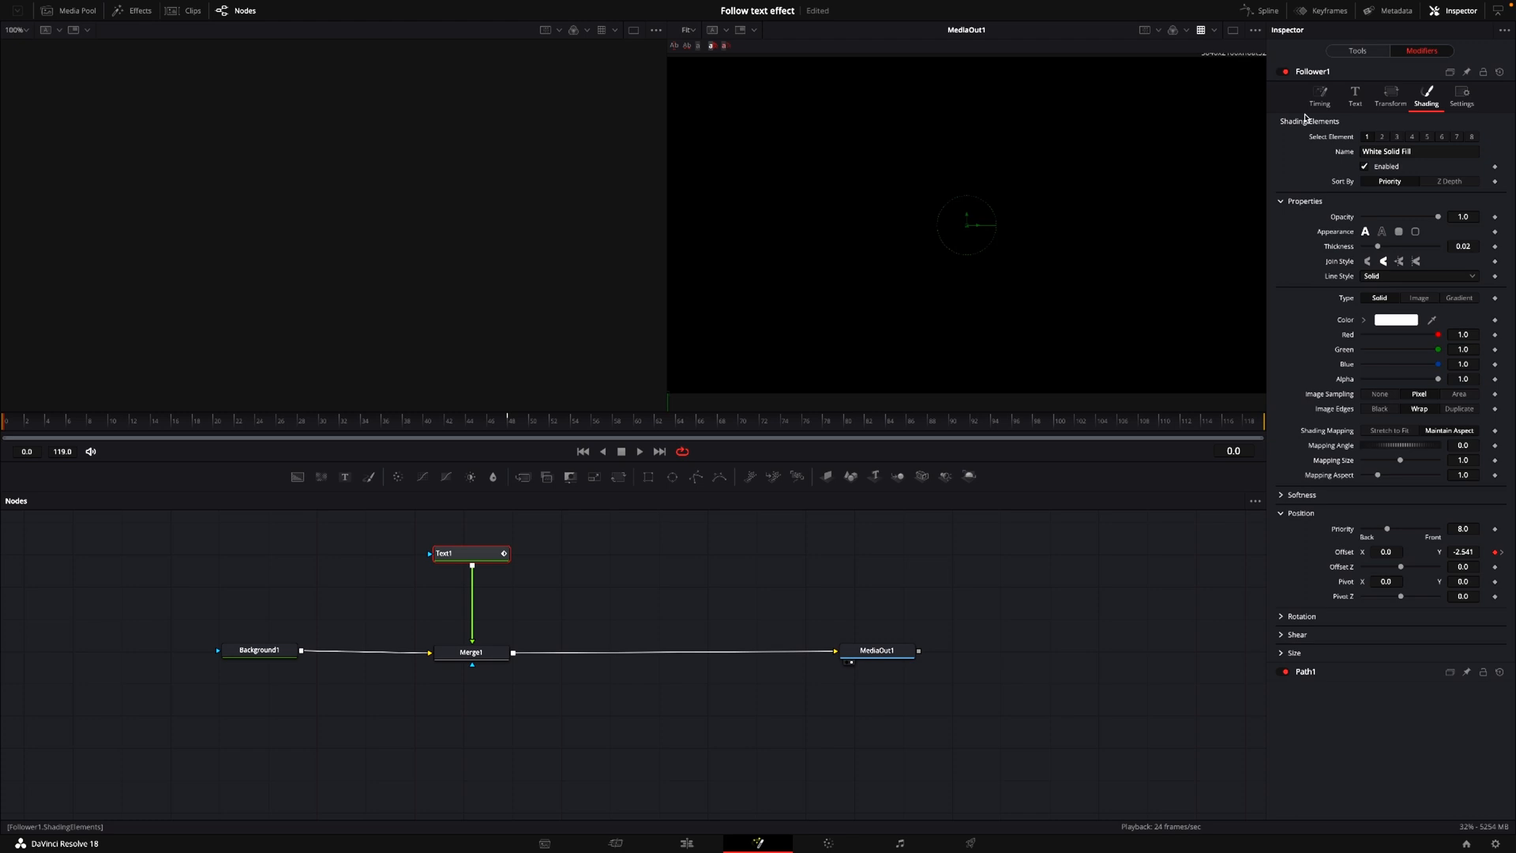
# Back in Follower1 Timing, preview the letters rising into place.
pyautogui.click(1319, 95)
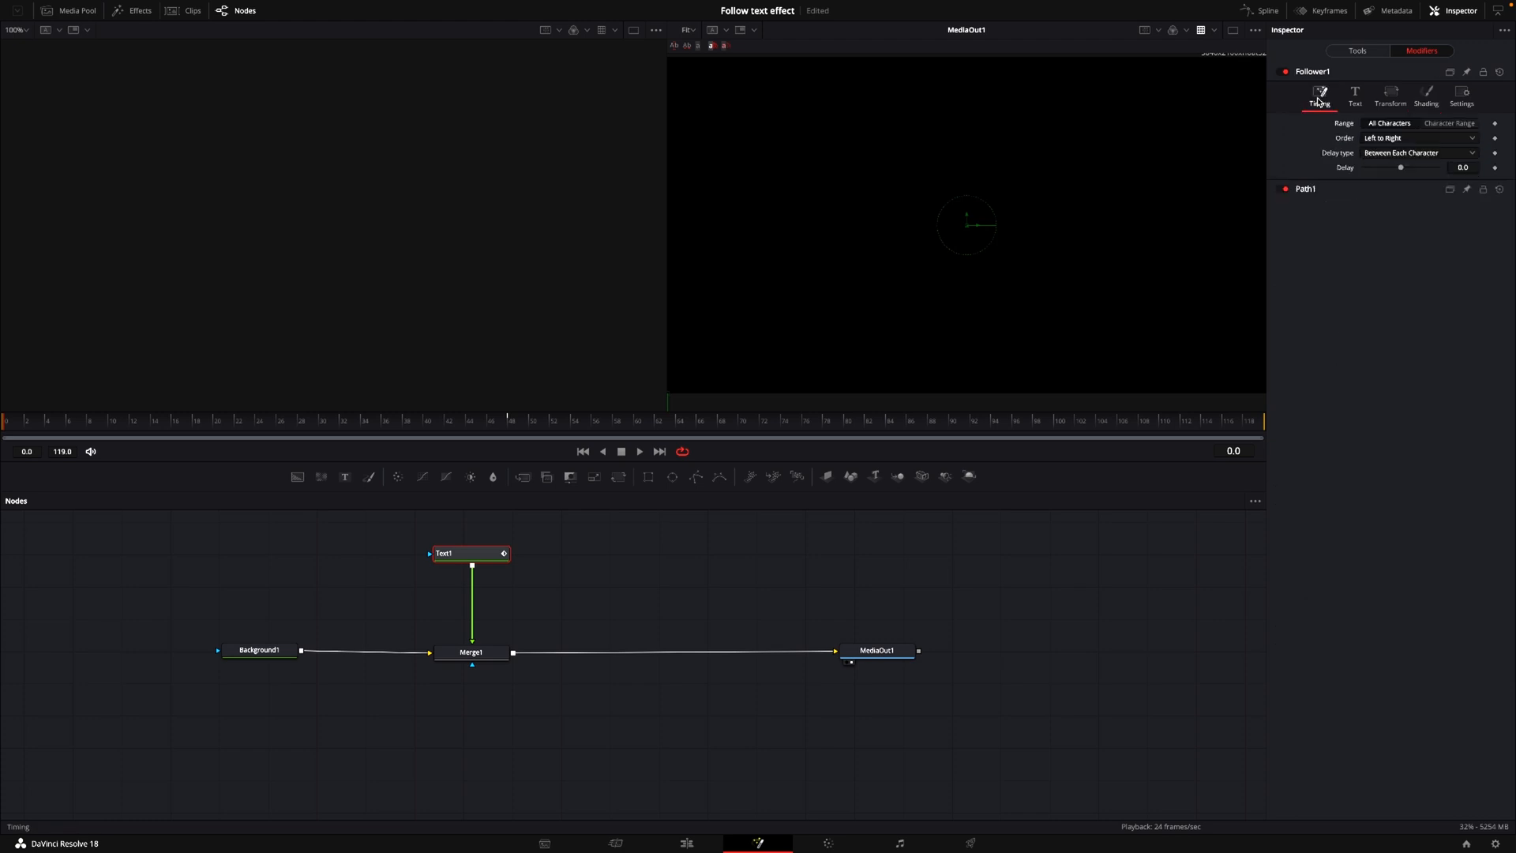
pyautogui.click(638, 452)
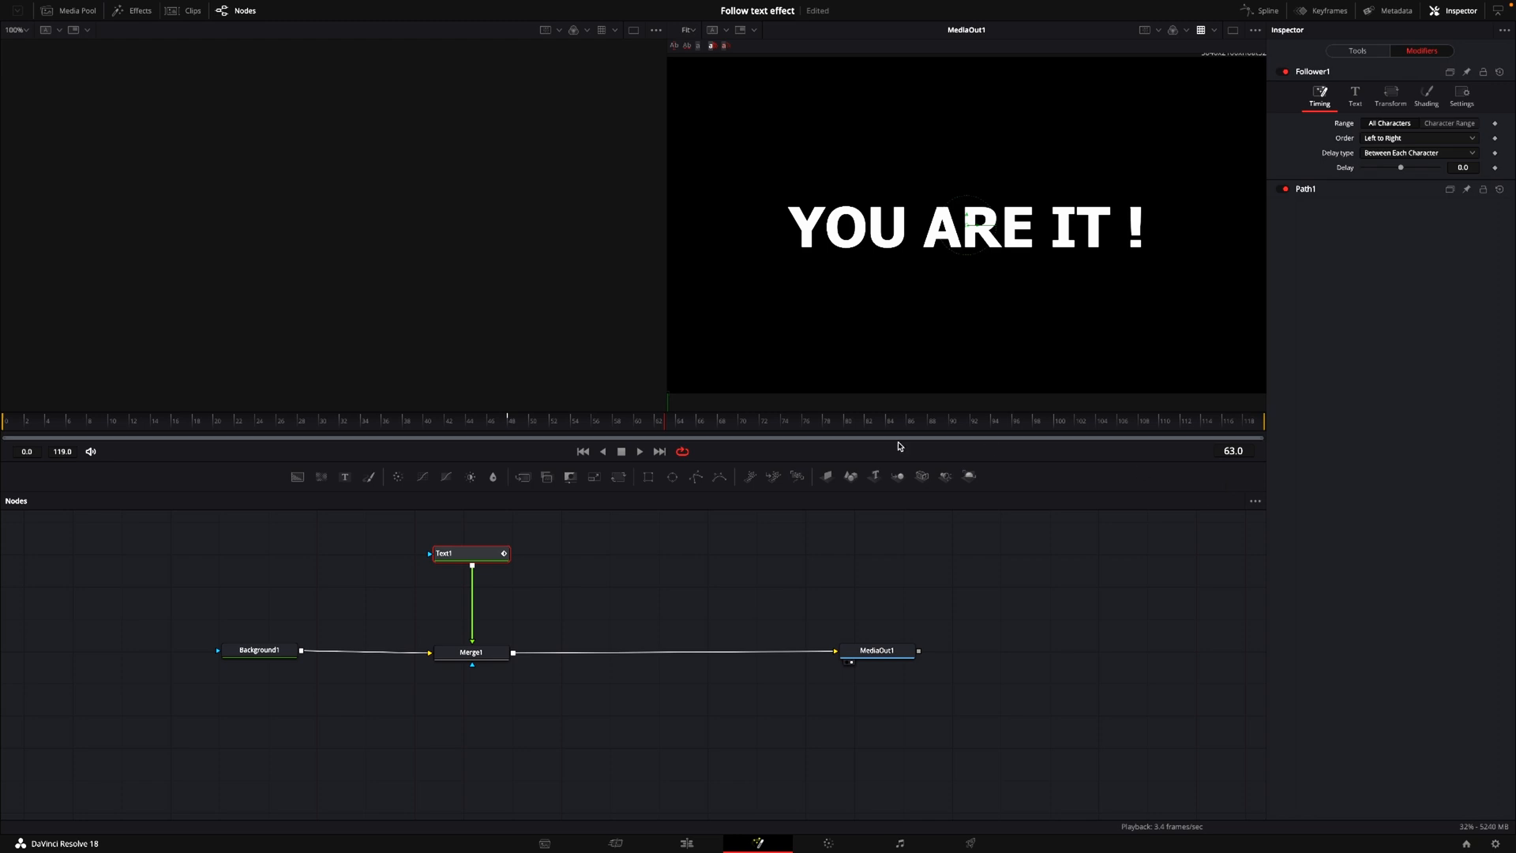
pyautogui.moveTo(1136, 252)
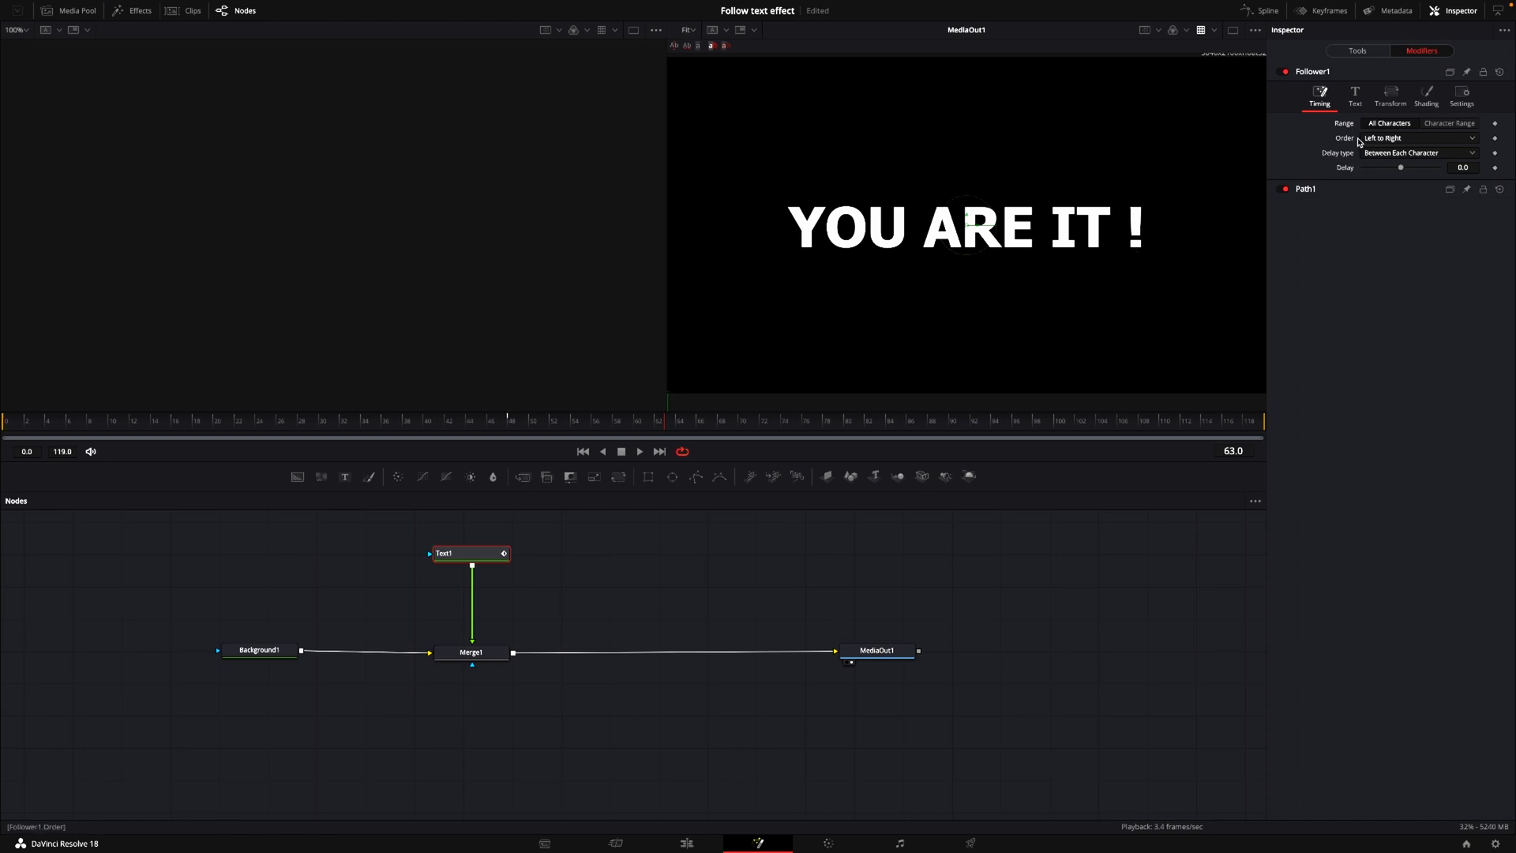
pyautogui.moveTo(1396, 148)
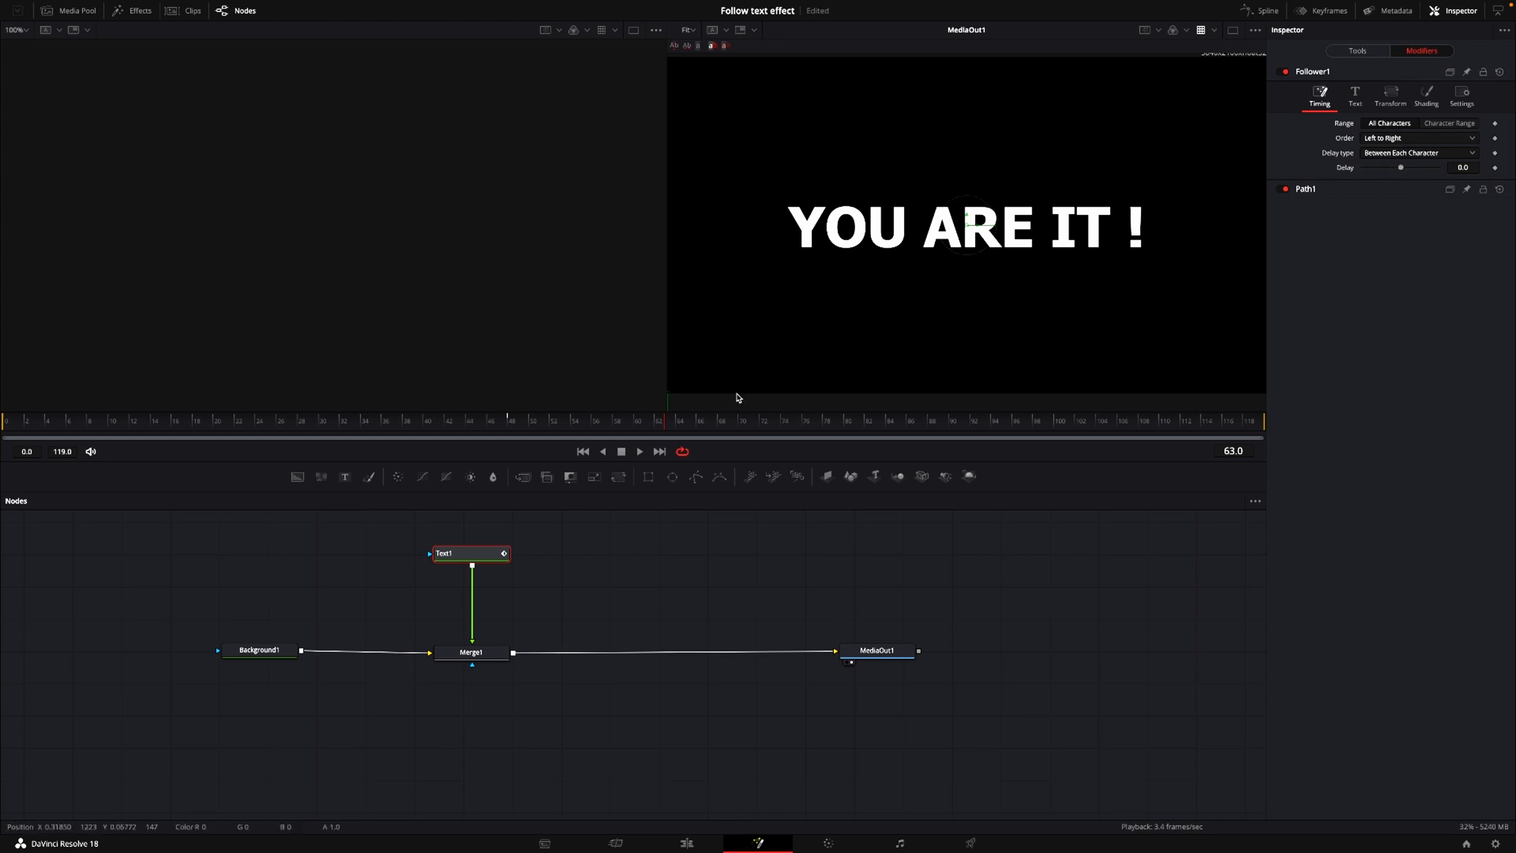
# Try several per-character Delay values and leave it at 1.6.
pyautogui.click(446, 420)
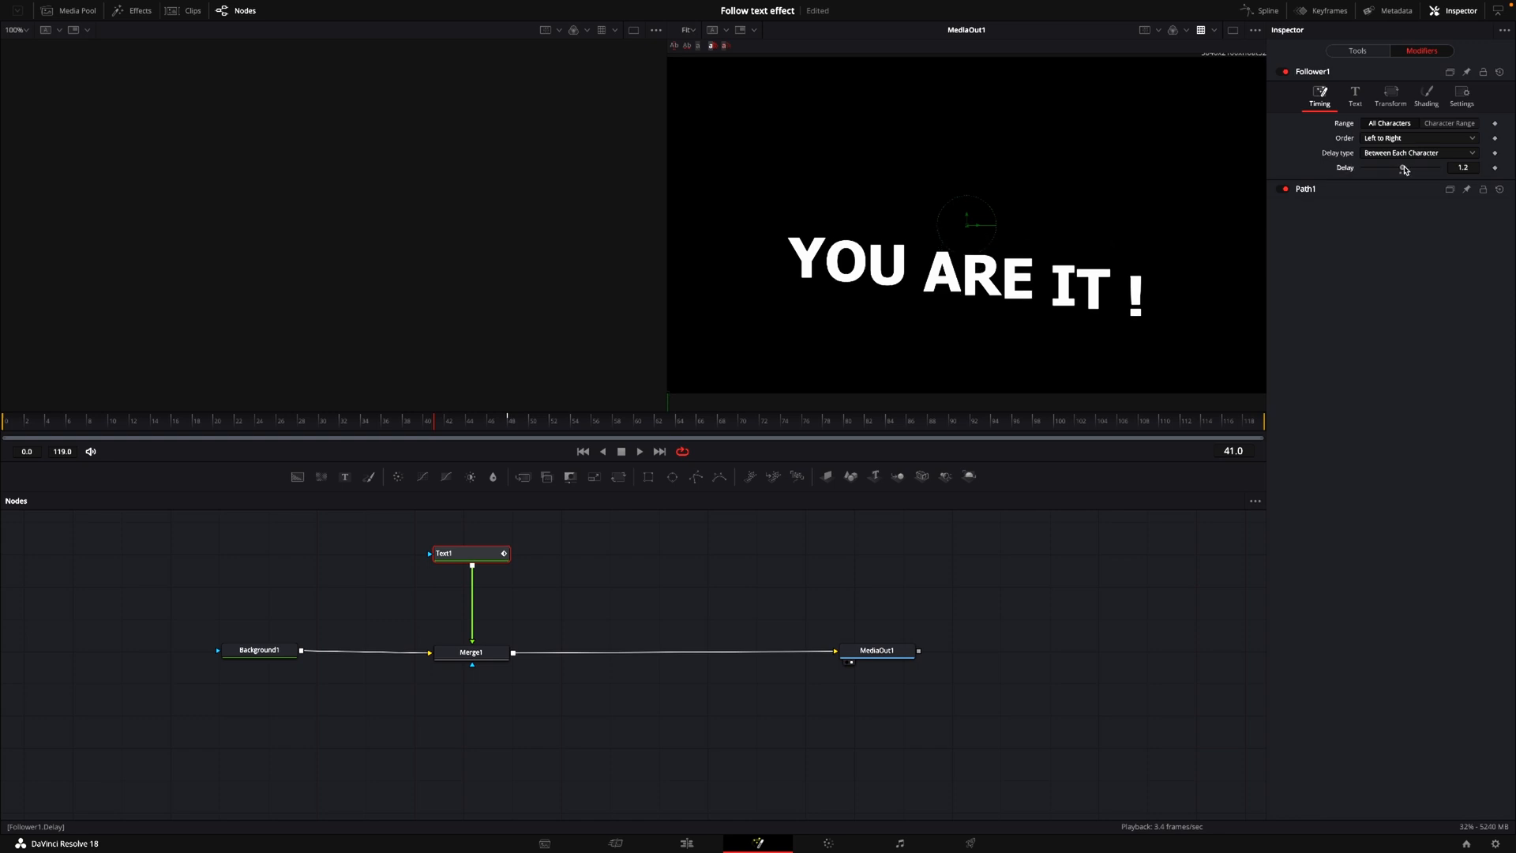
pyautogui.moveTo(1403, 167); pyautogui.dragTo(1417, 167)
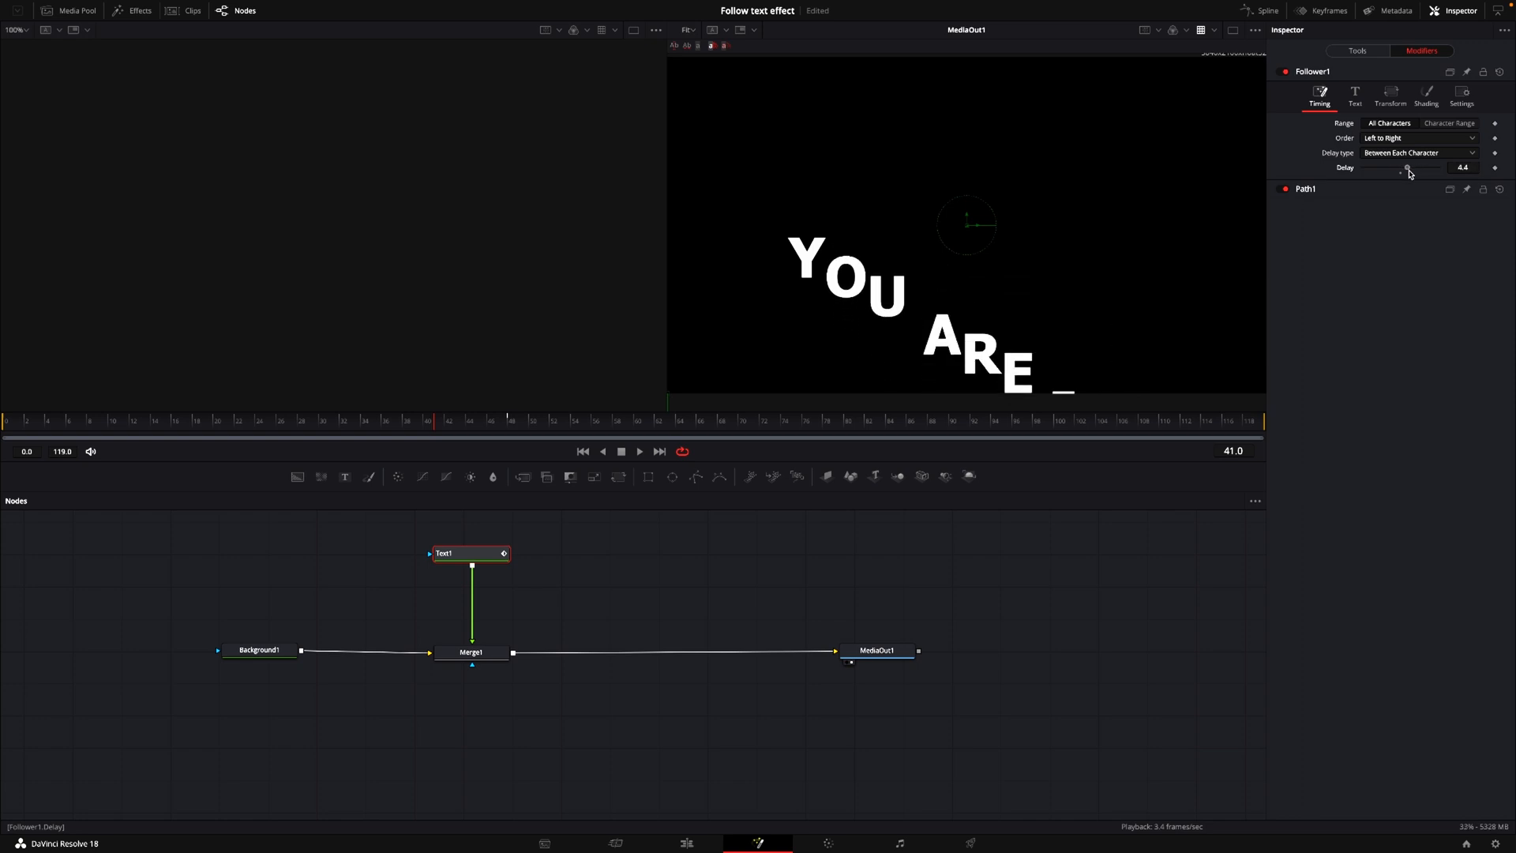
pyautogui.moveTo(1408, 167); pyautogui.dragTo(1403, 167)
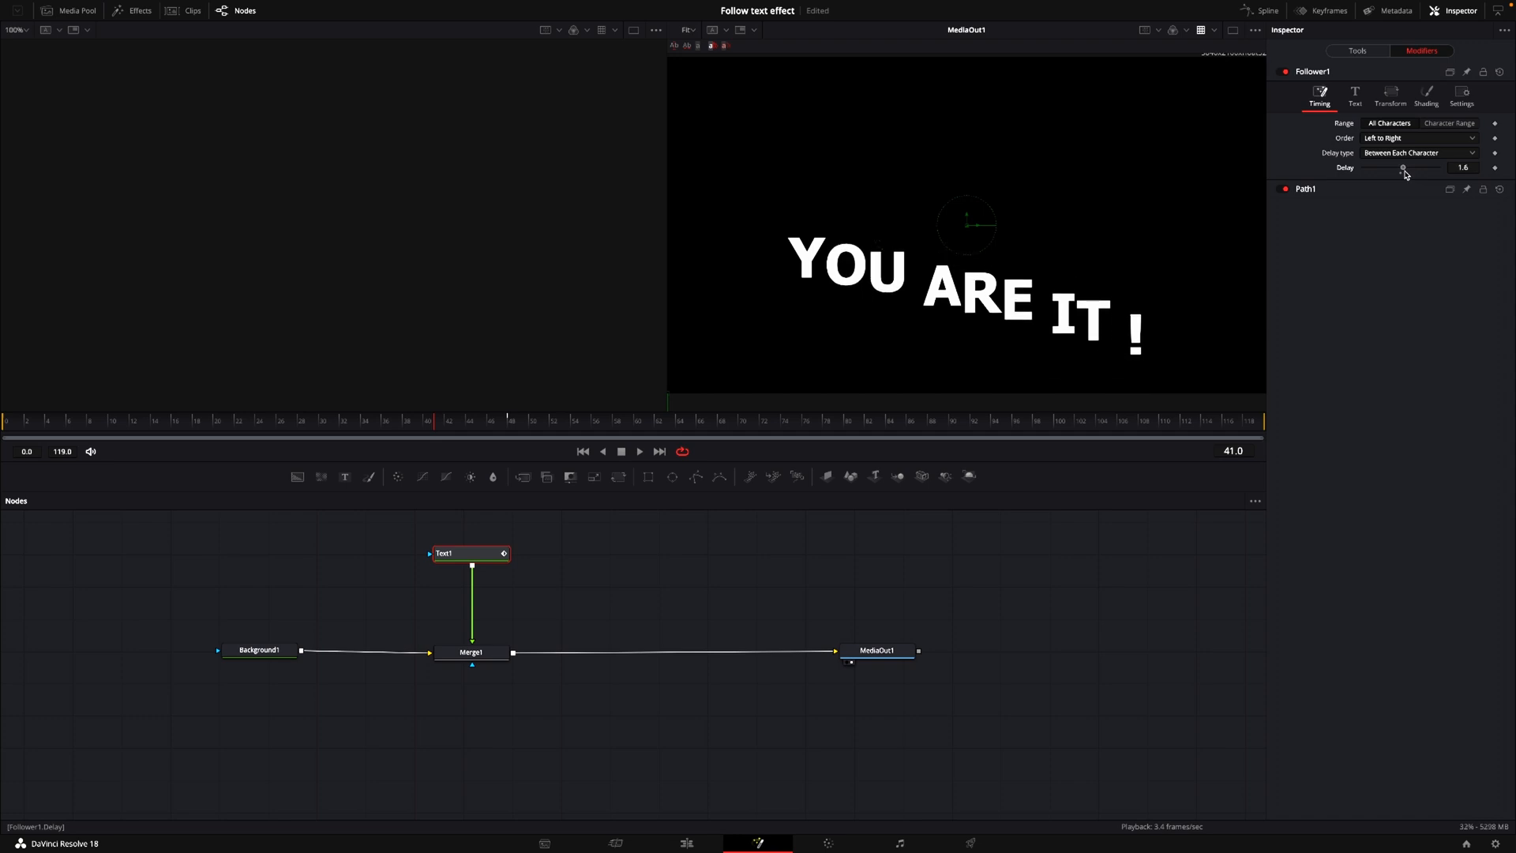
pyautogui.moveTo(1403, 168); pyautogui.dragTo(1407, 167)
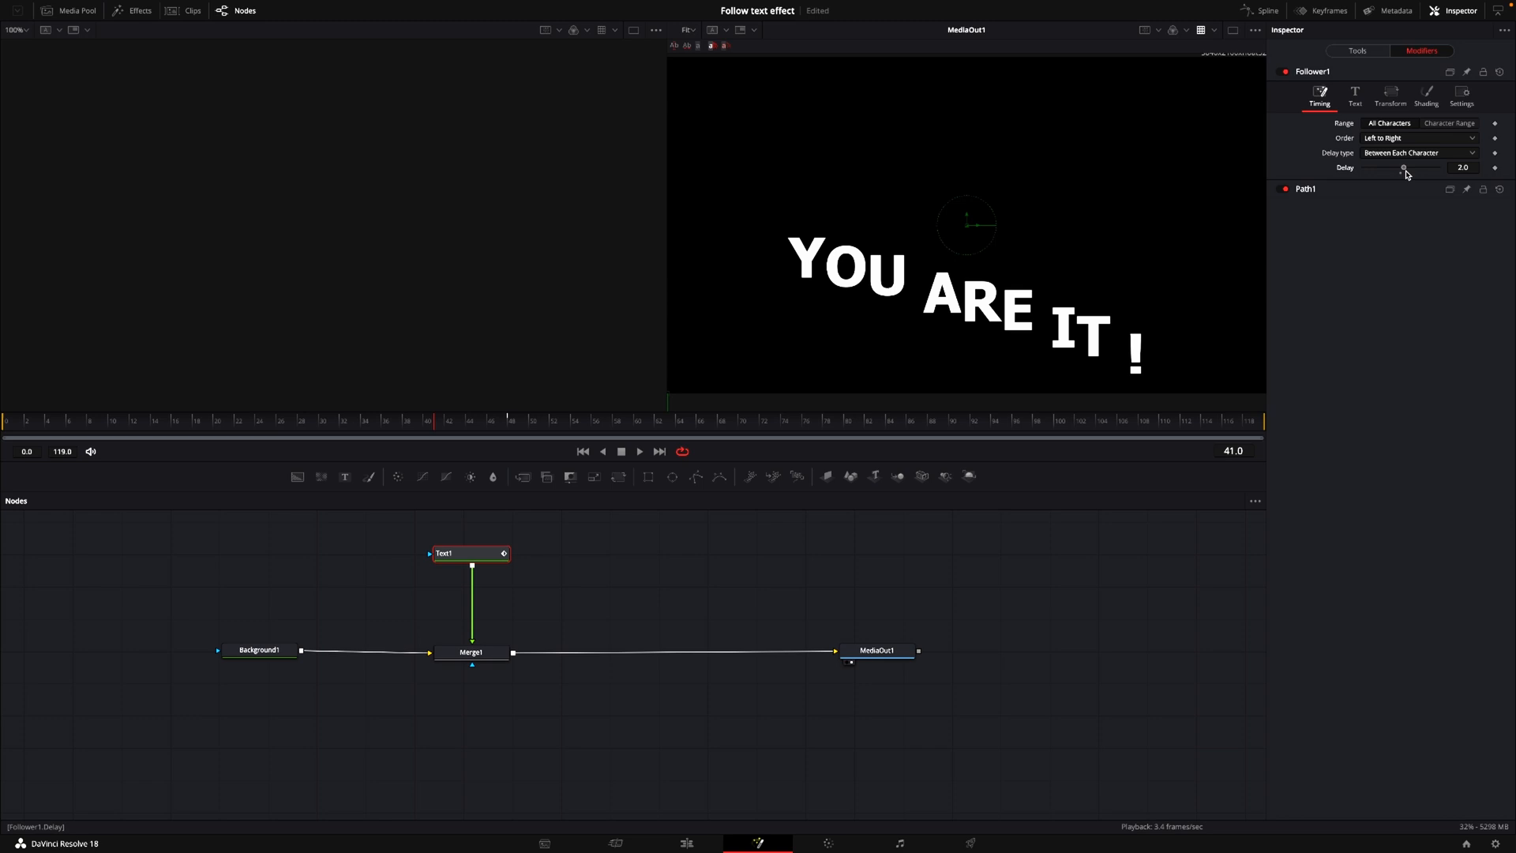
pyautogui.moveTo(1404, 165); pyautogui.dragTo(1403, 166)
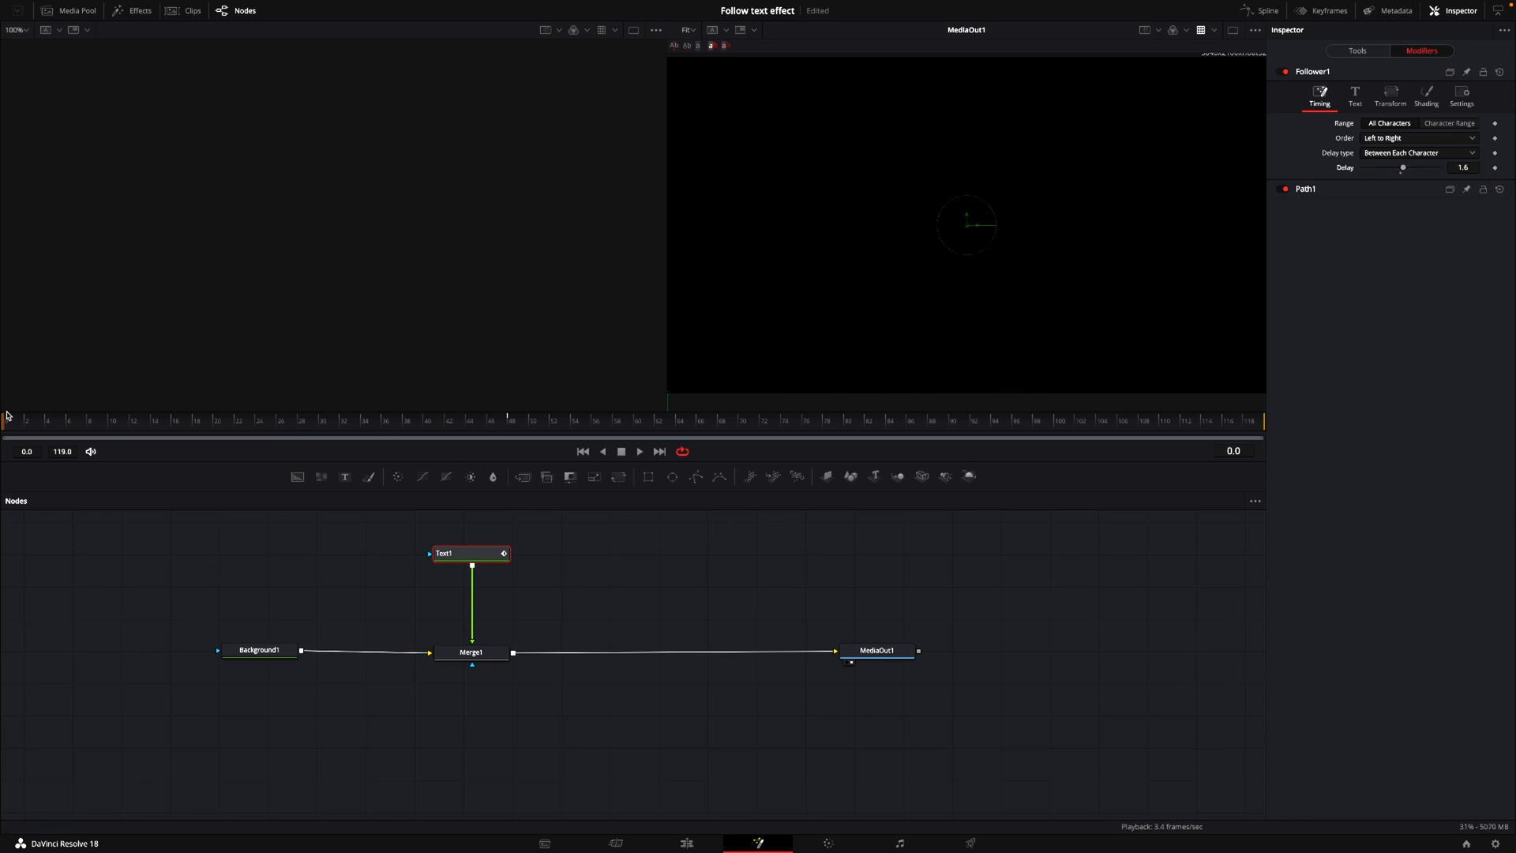
# Preview the staggered letter animation, then show the Spline curve editor.
pyautogui.click(638, 452)
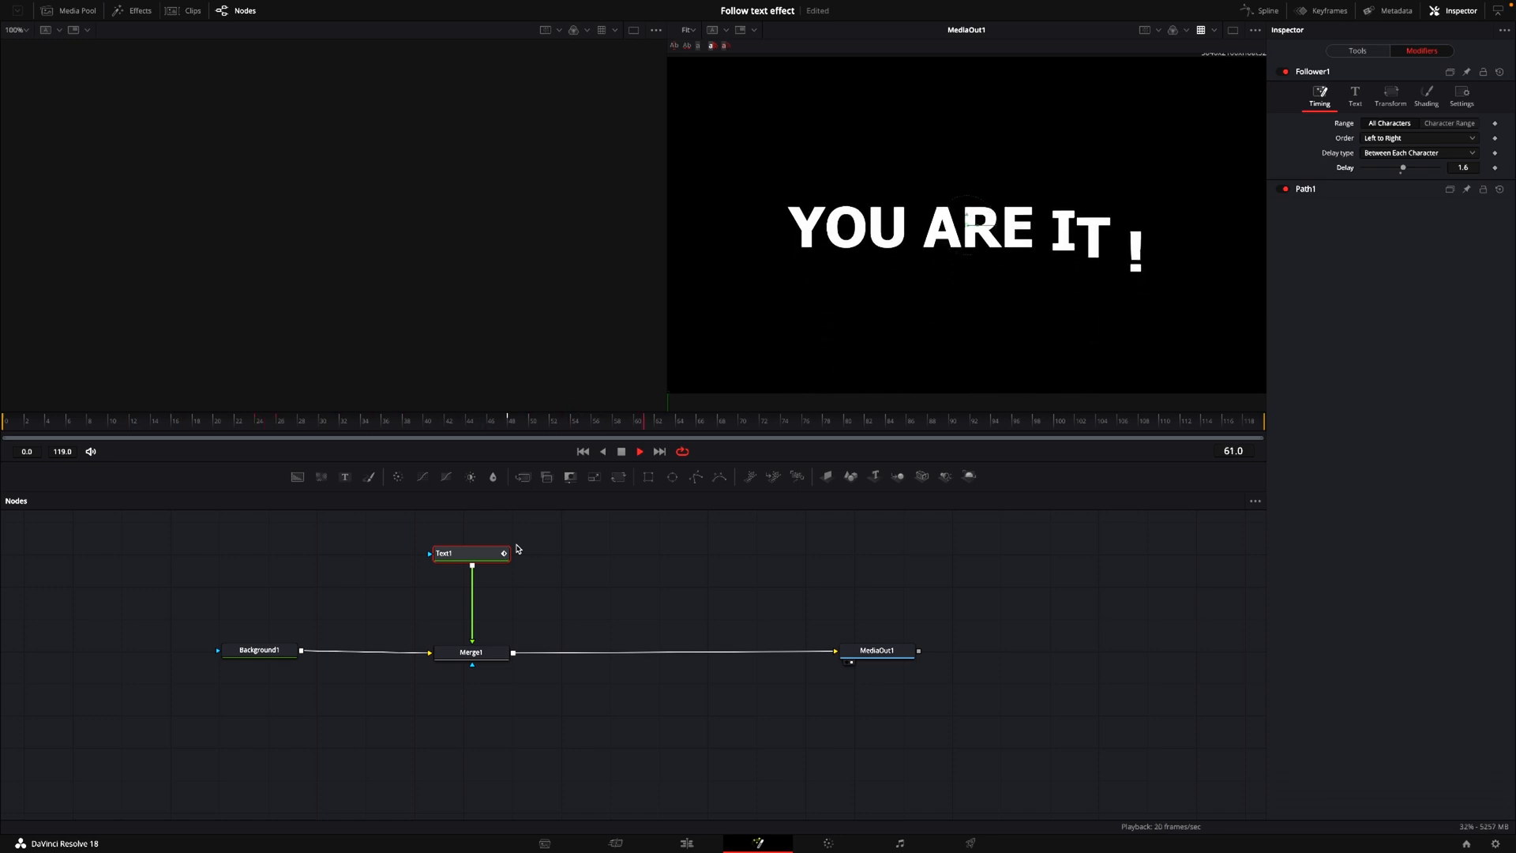
pyautogui.click(638, 451)
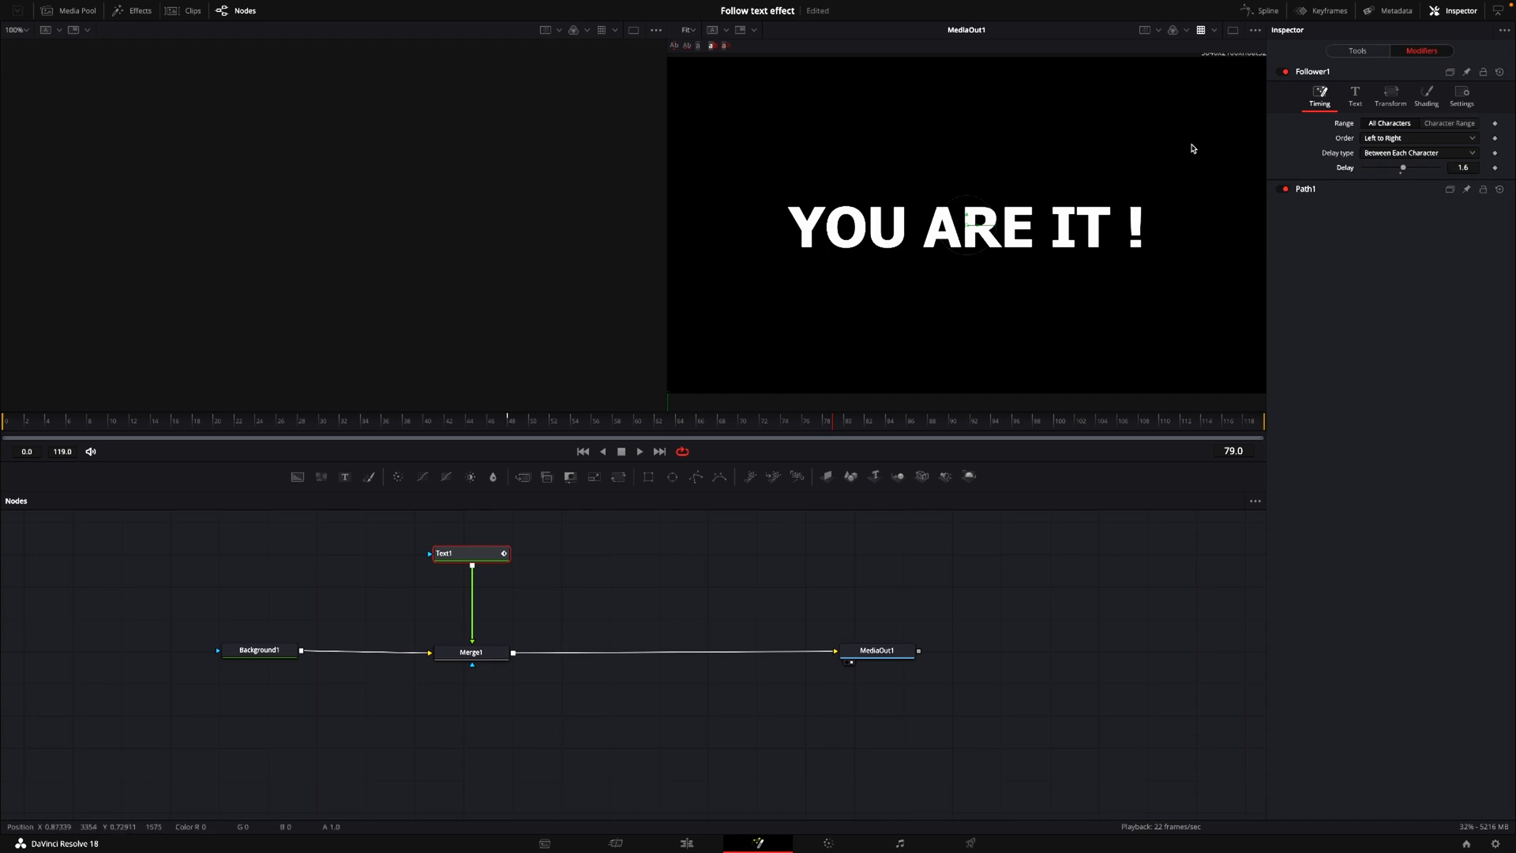
pyautogui.click(1267, 9)
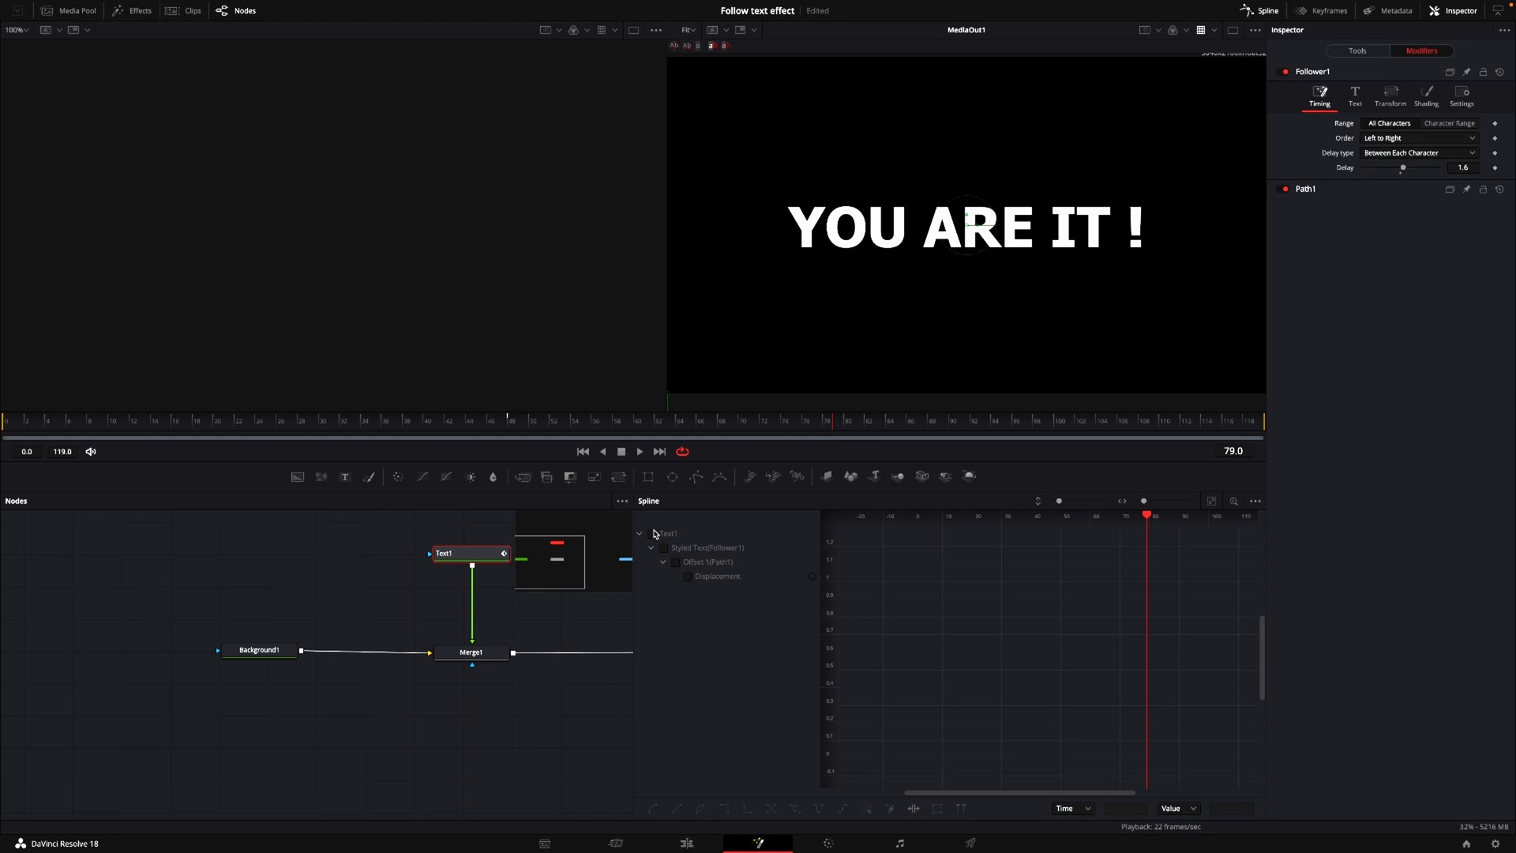
# Show Text1's Displacement curve and ease its keyframes into an overshooting bounce.
pyautogui.click(687, 575)
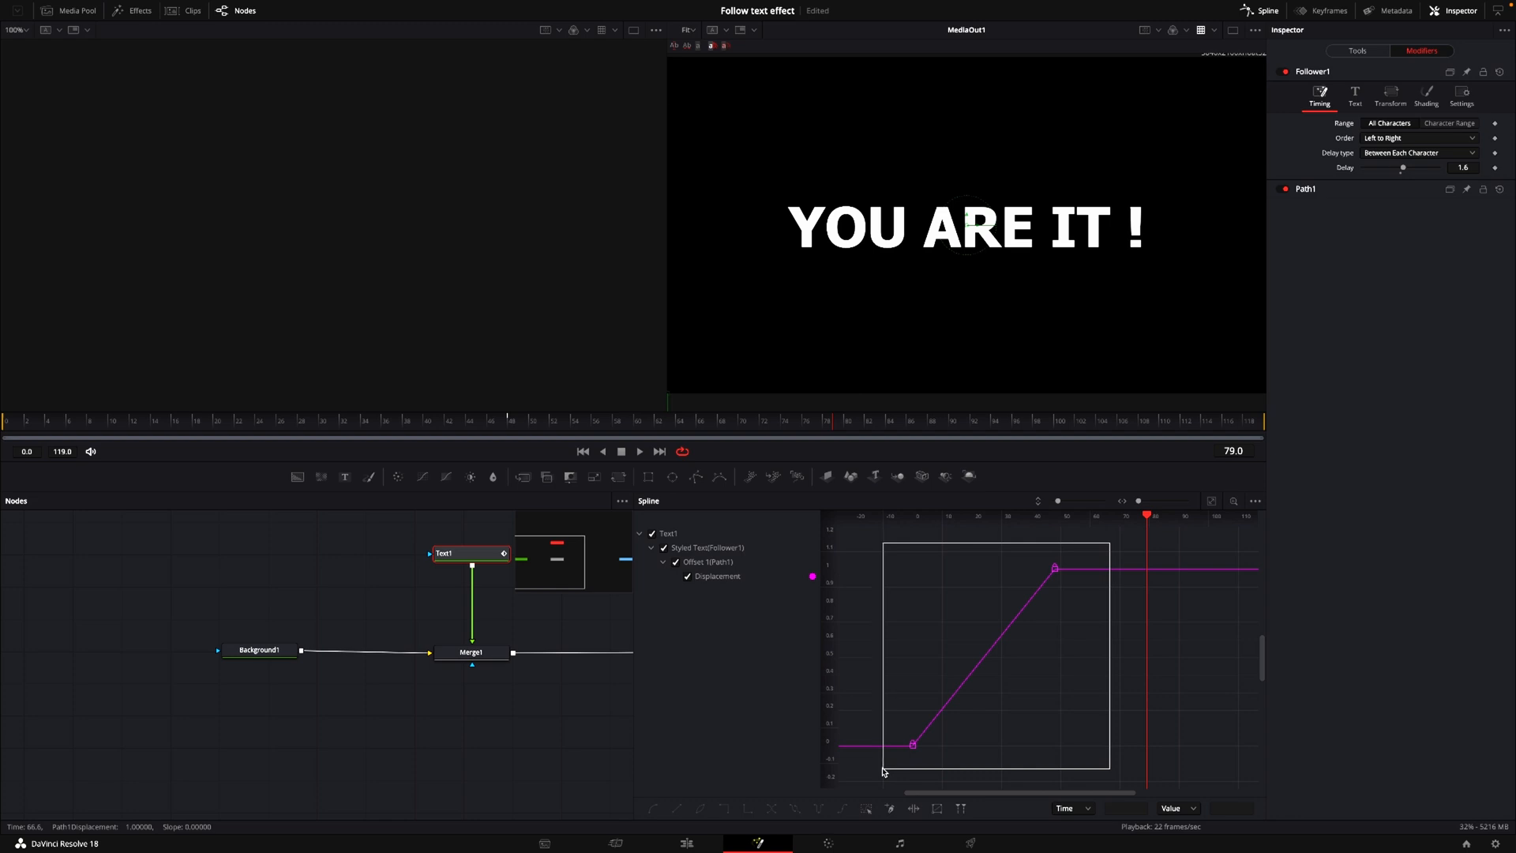
pyautogui.rightClick(973, 632)
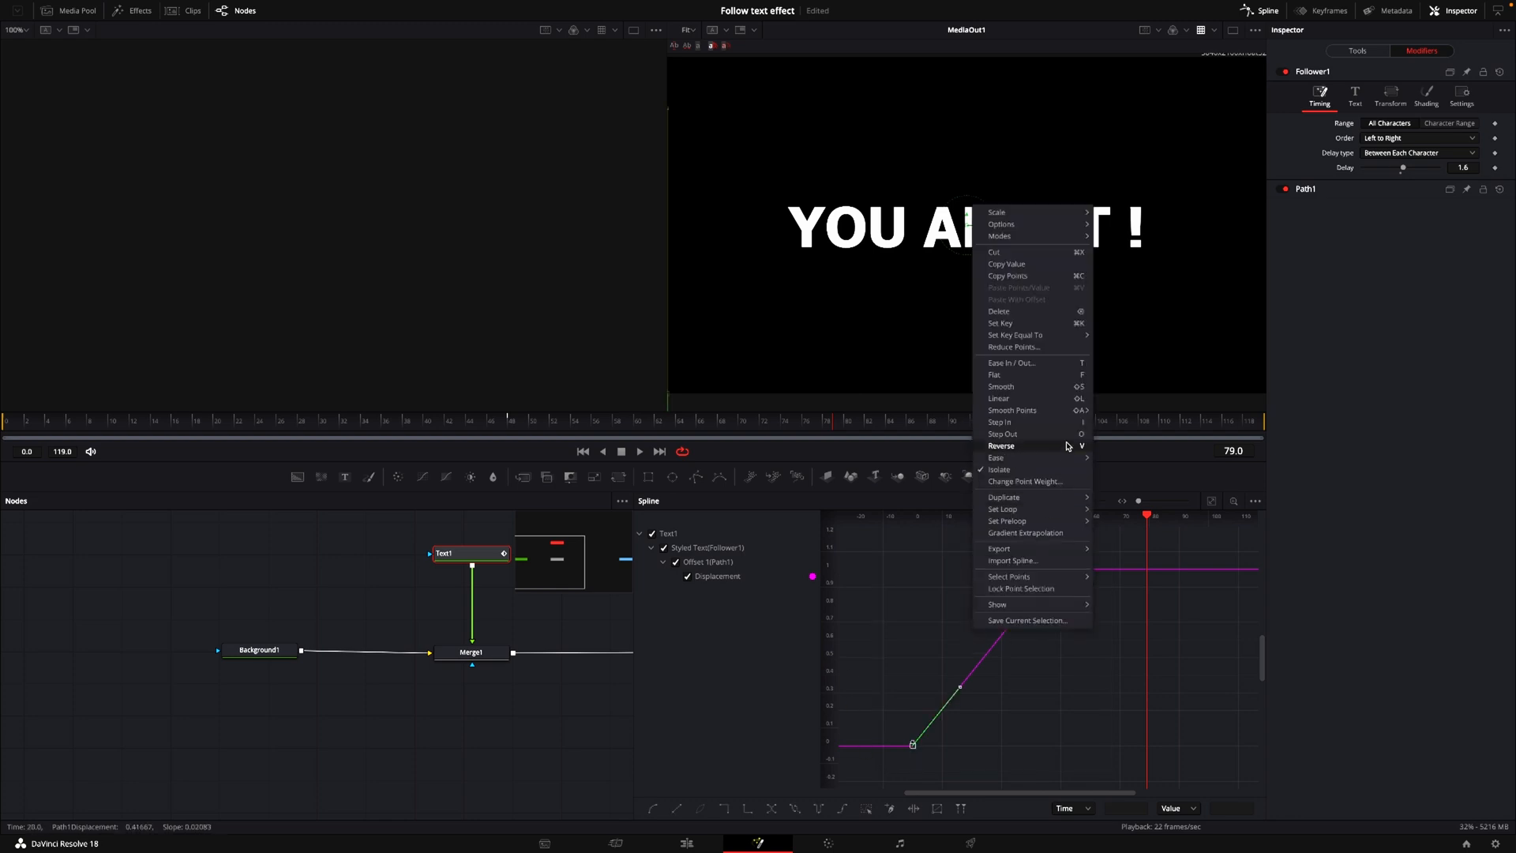
pyautogui.moveTo(996, 458)
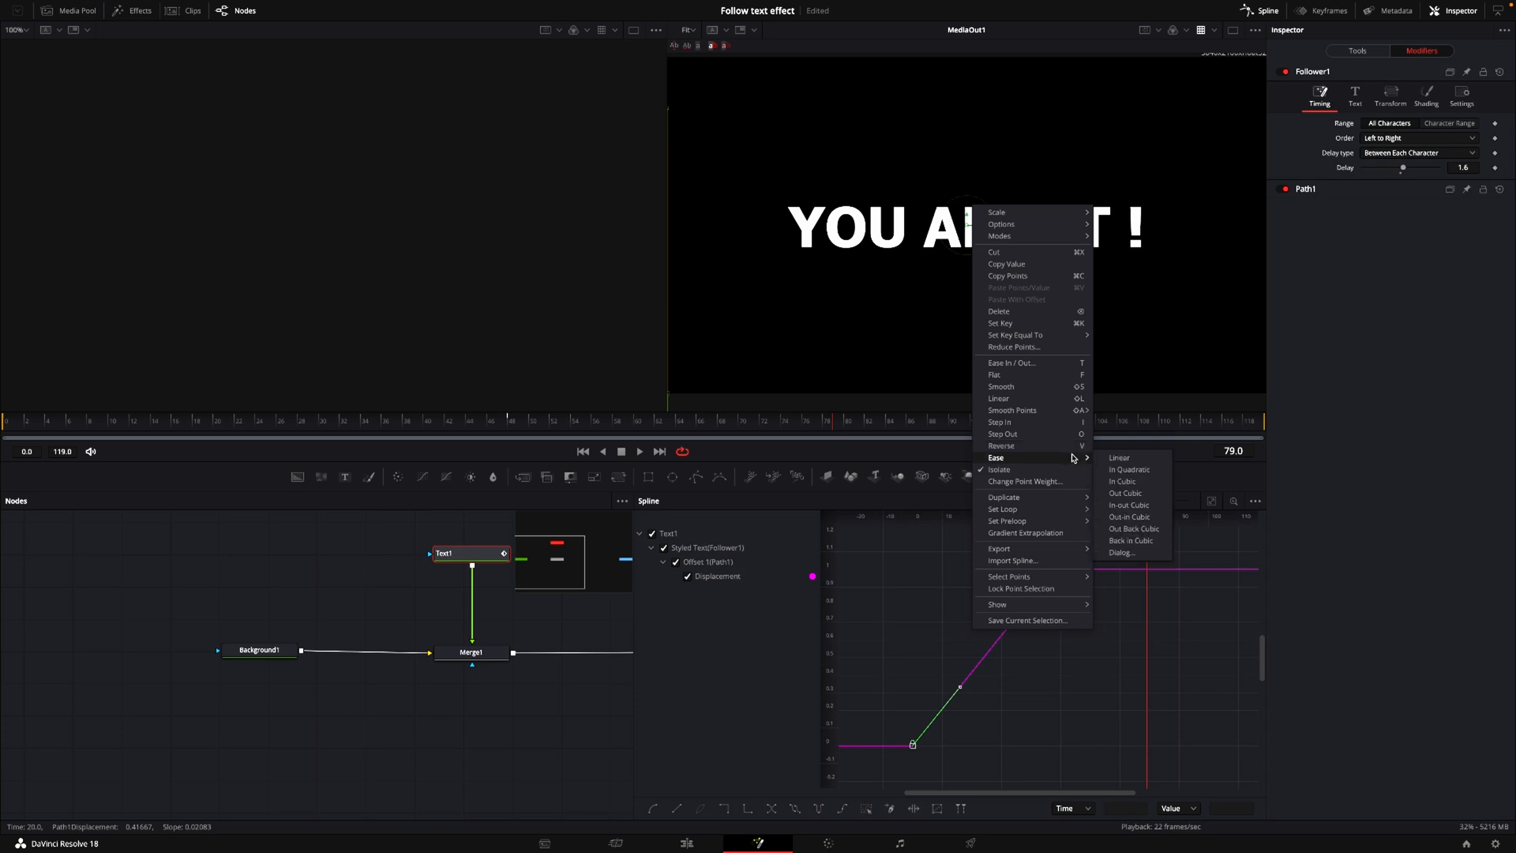
pyautogui.moveTo(1144, 481)
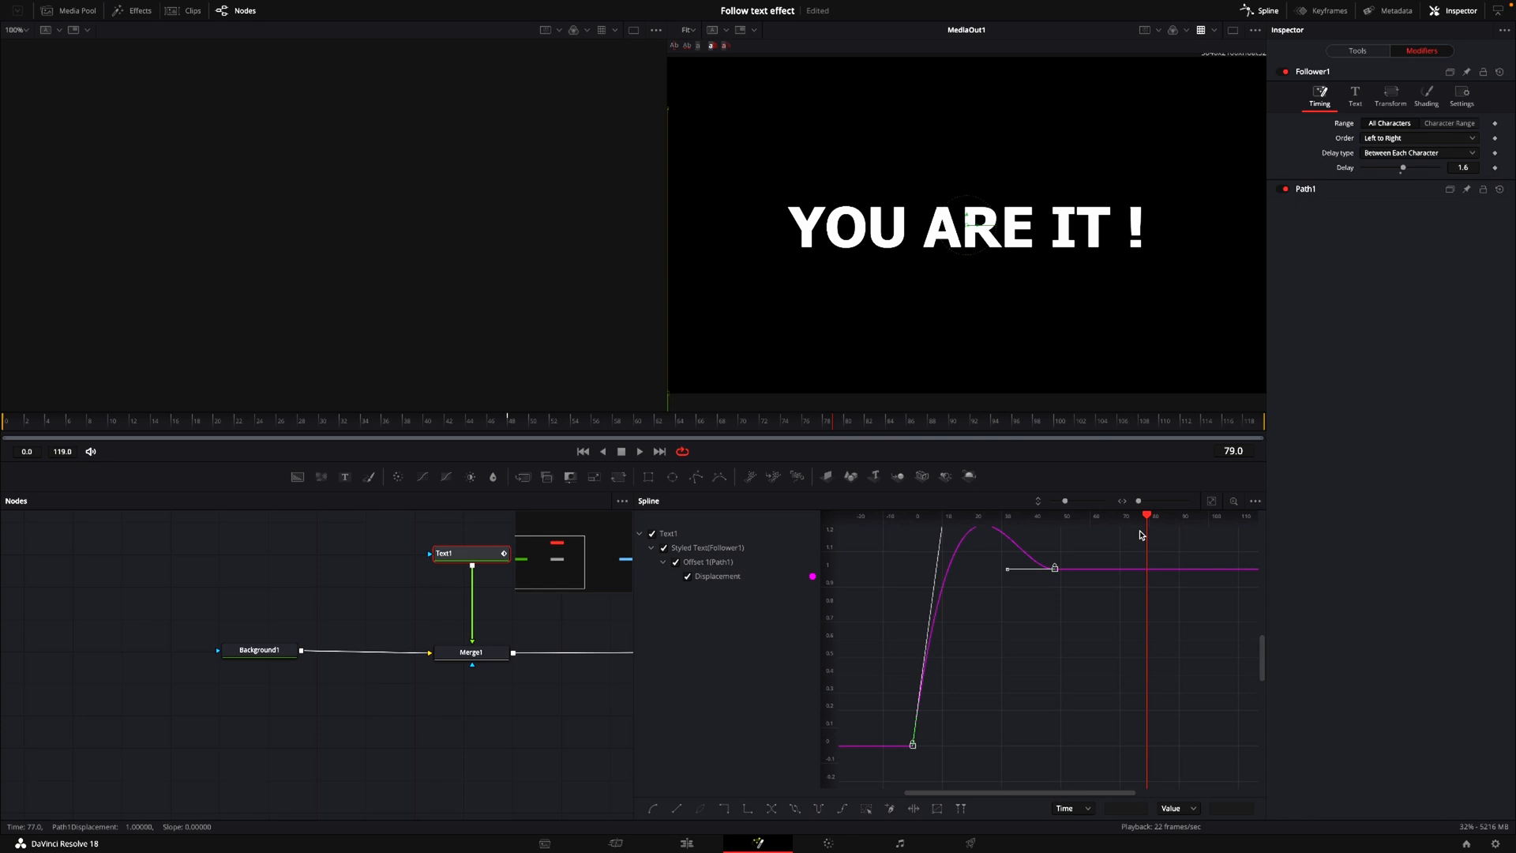
pyautogui.moveTo(189, 444)
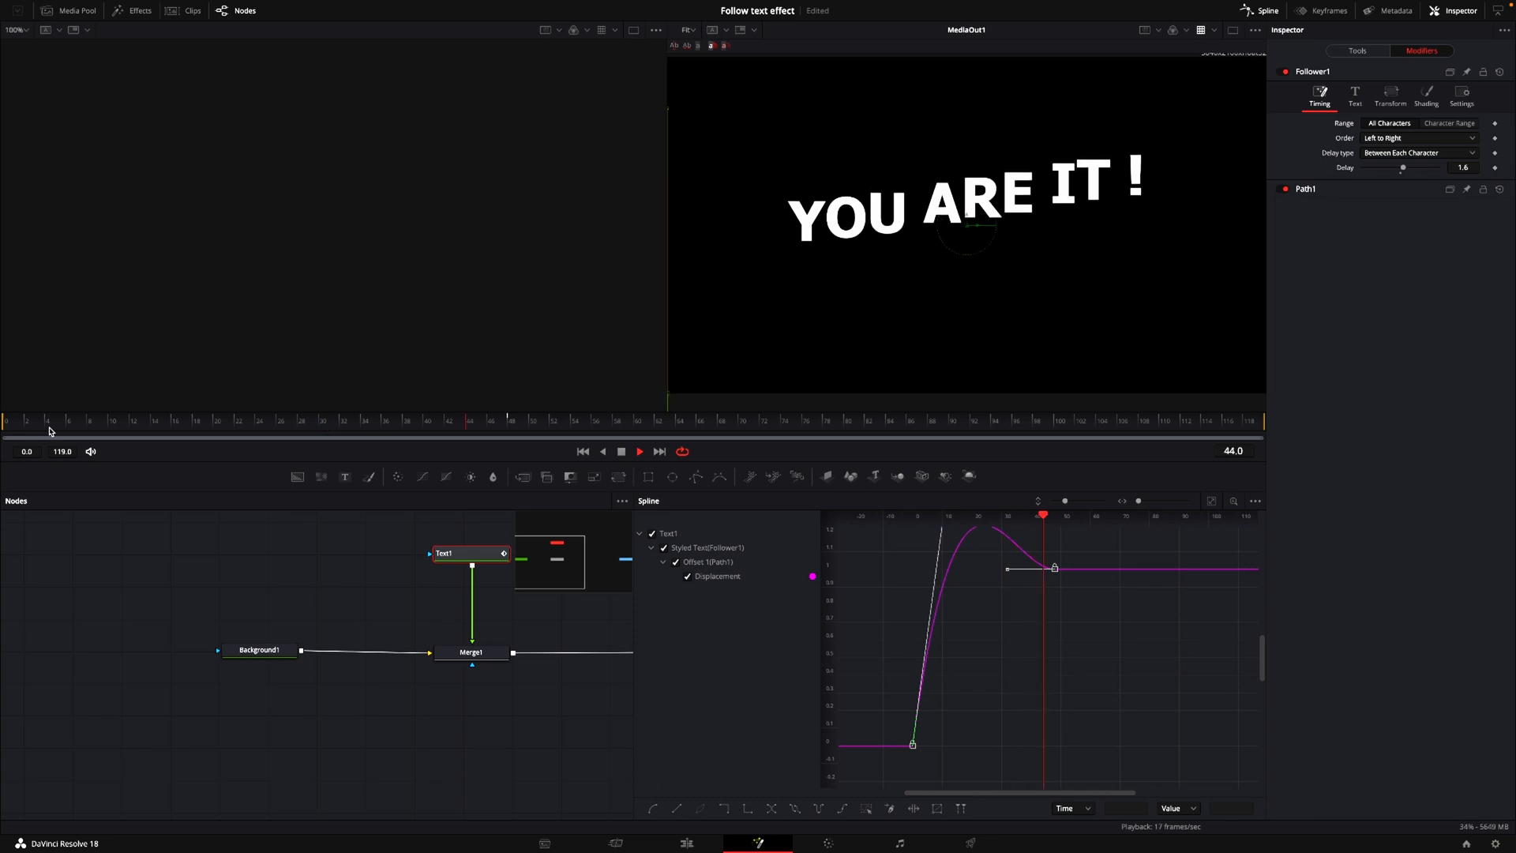
pyautogui.moveTo(471, 420); pyautogui.dragTo(742, 420)
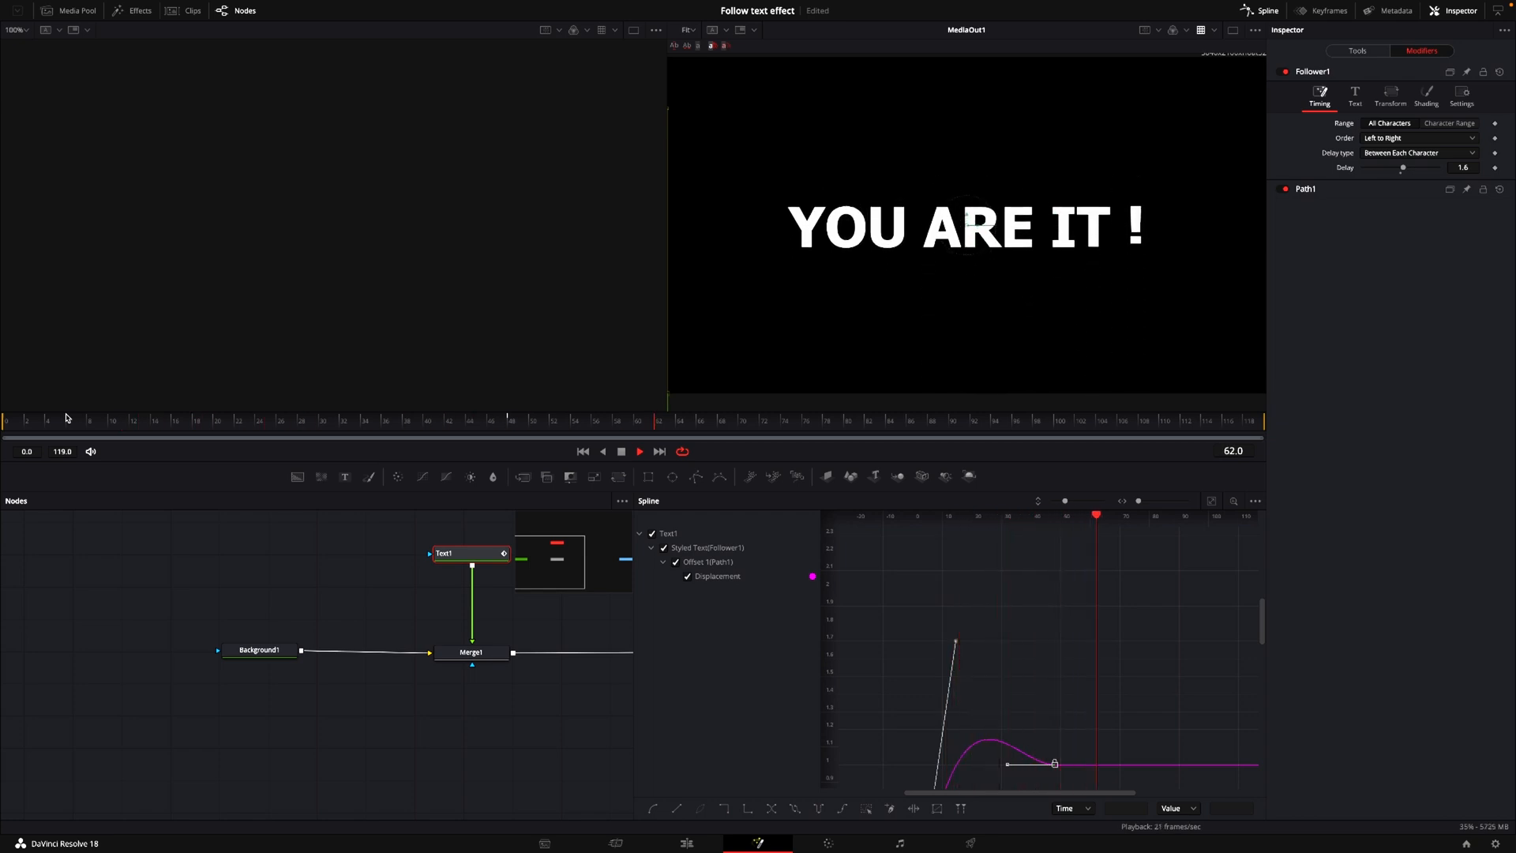
pyautogui.click(640, 451)
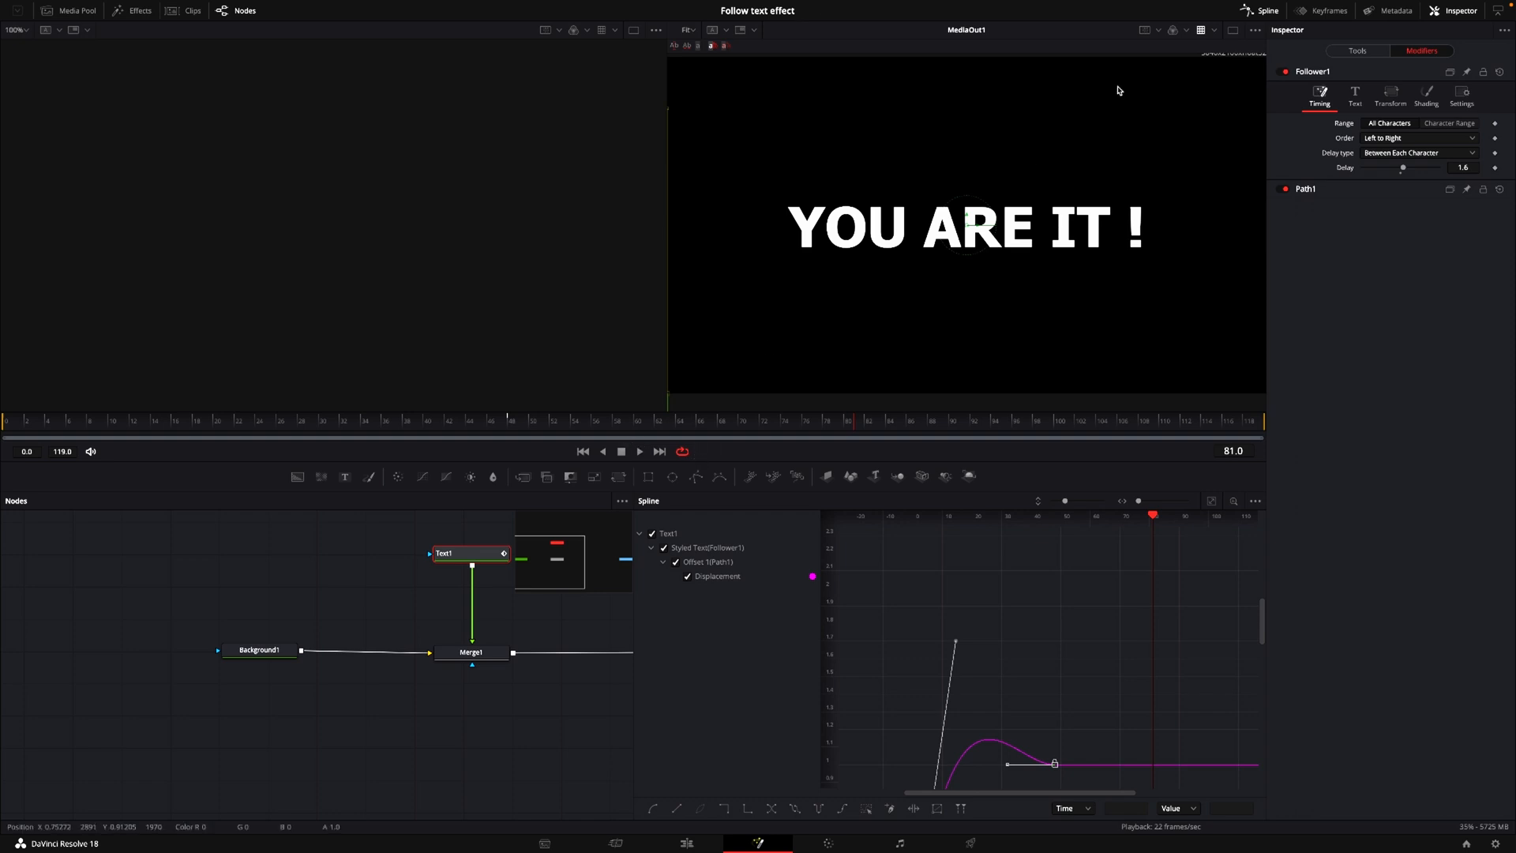
pyautogui.moveTo(932, 455)
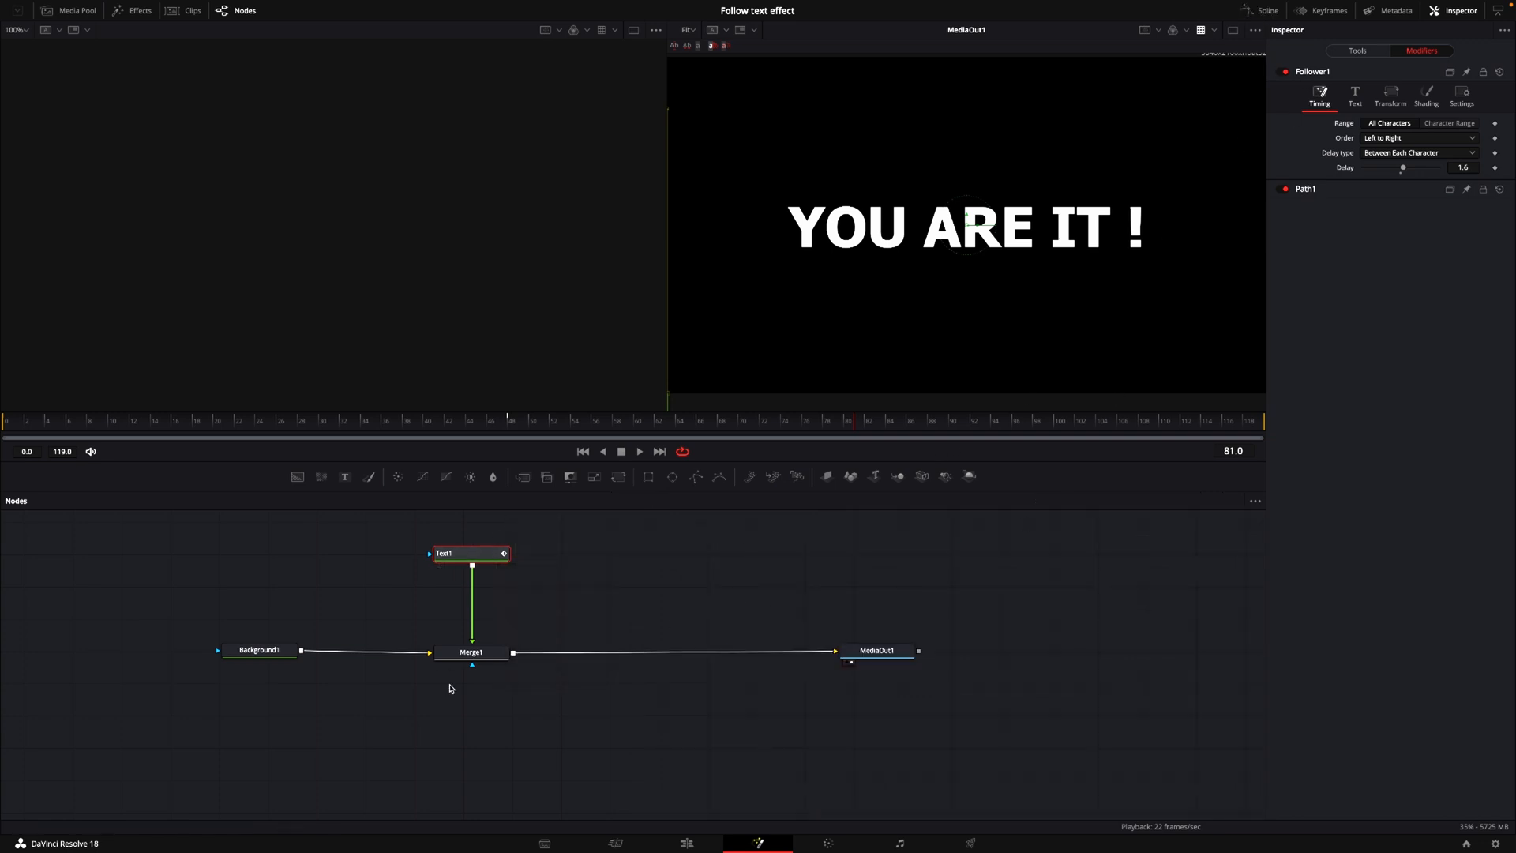
# Enable Motion Blur on Merge1 (quality 2, 180° shutter) and review the animated letters.
pyautogui.click(471, 653)
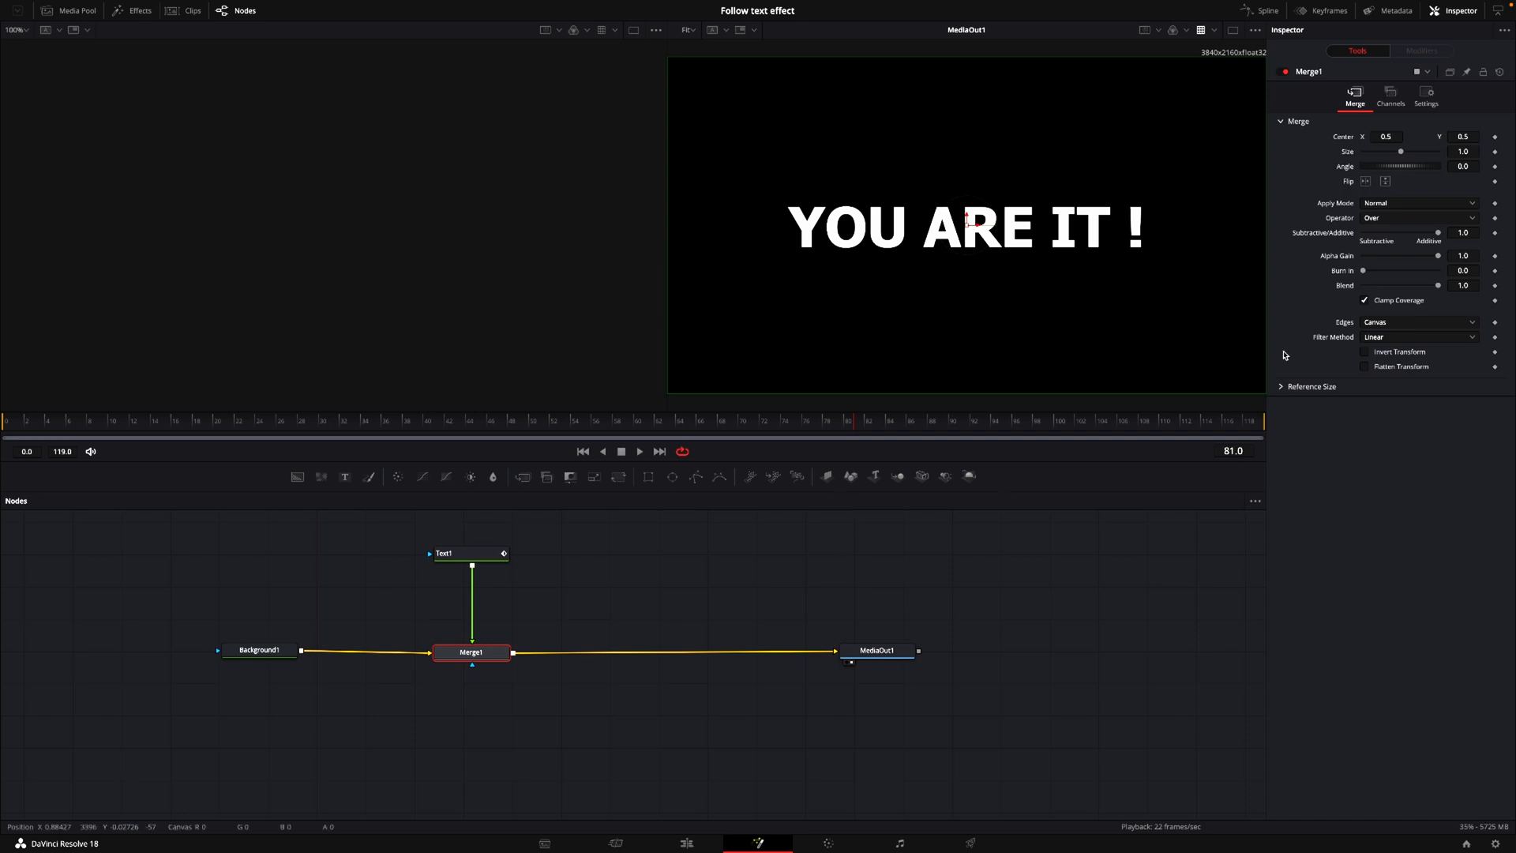
pyautogui.click(1428, 98)
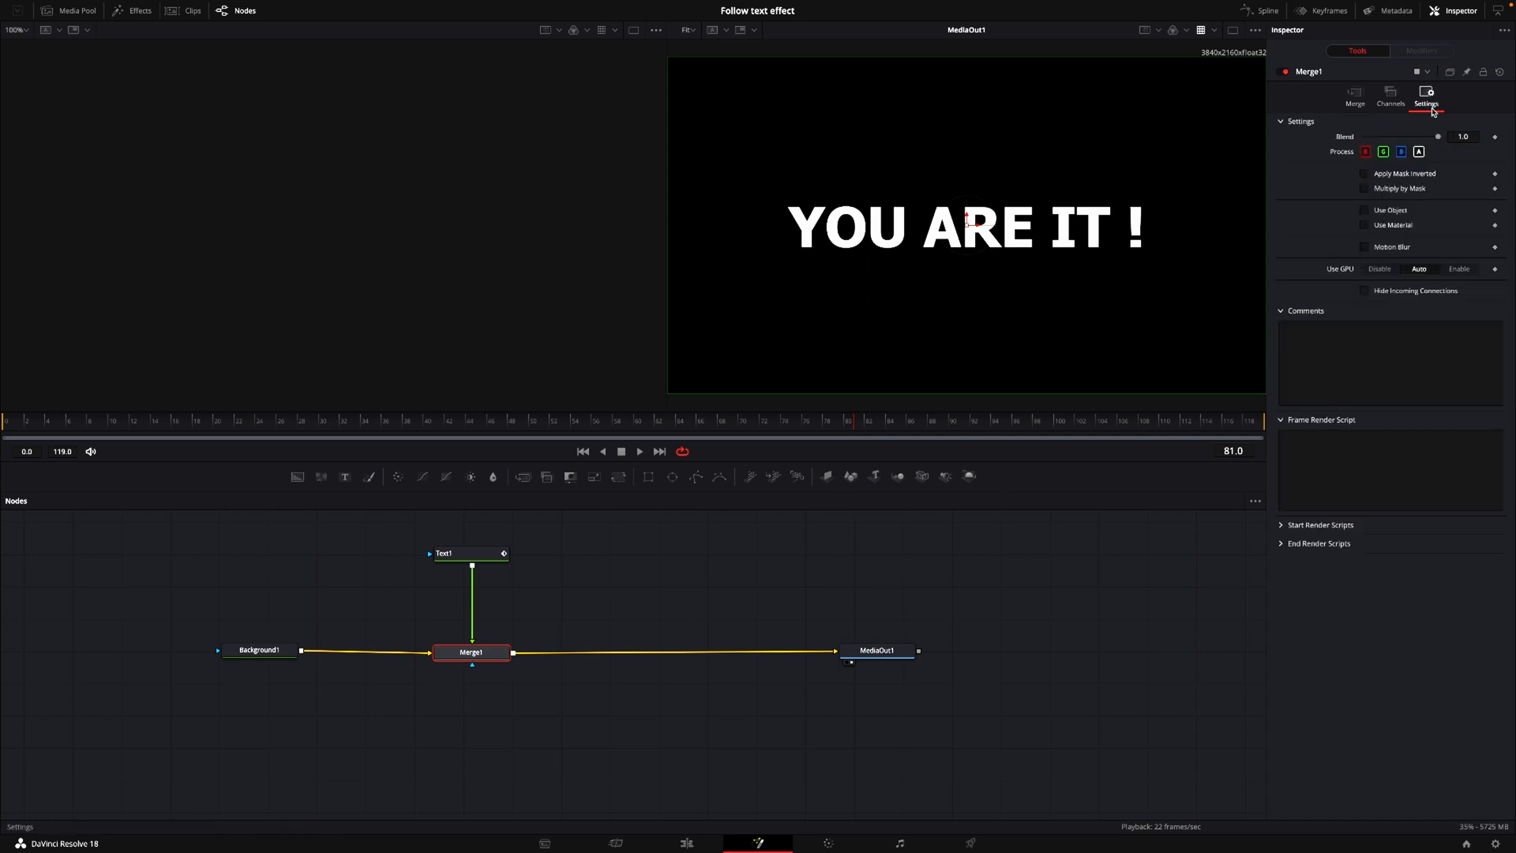
pyautogui.click(1365, 247)
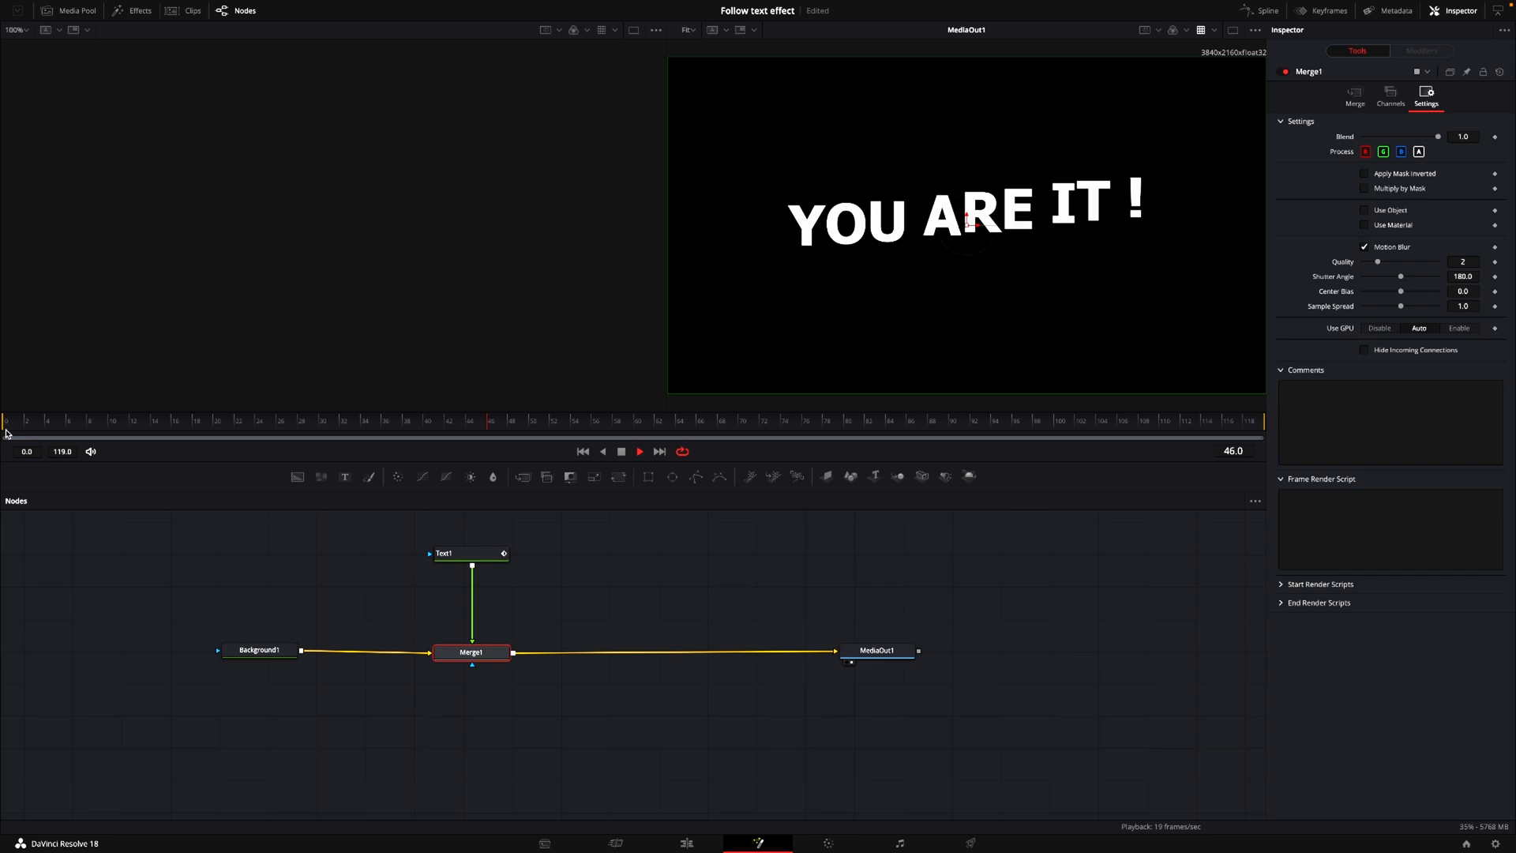
pyautogui.click(640, 452)
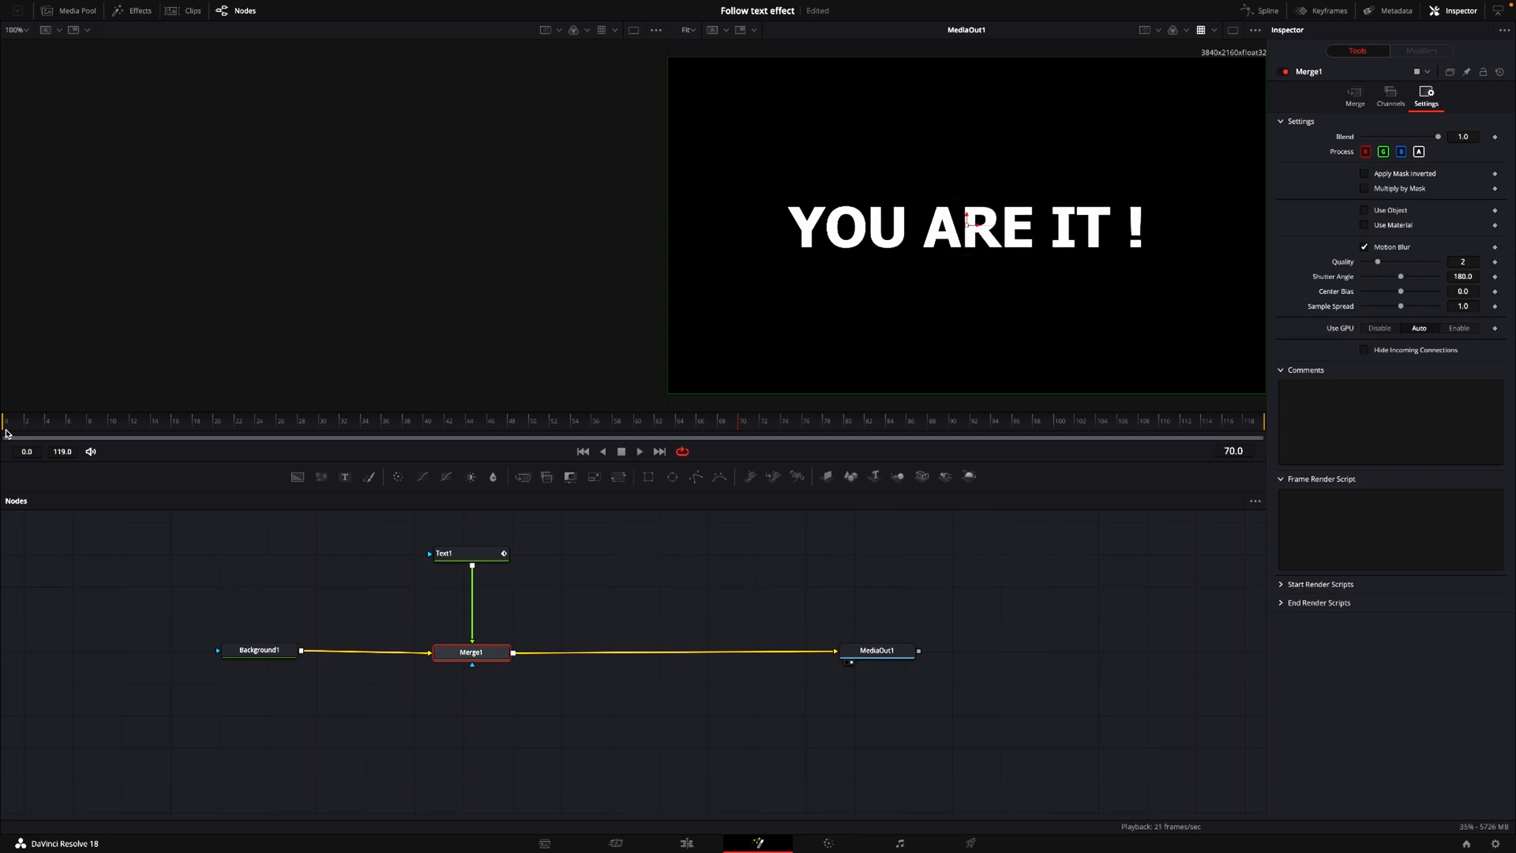
pyautogui.moveTo(72, 731)
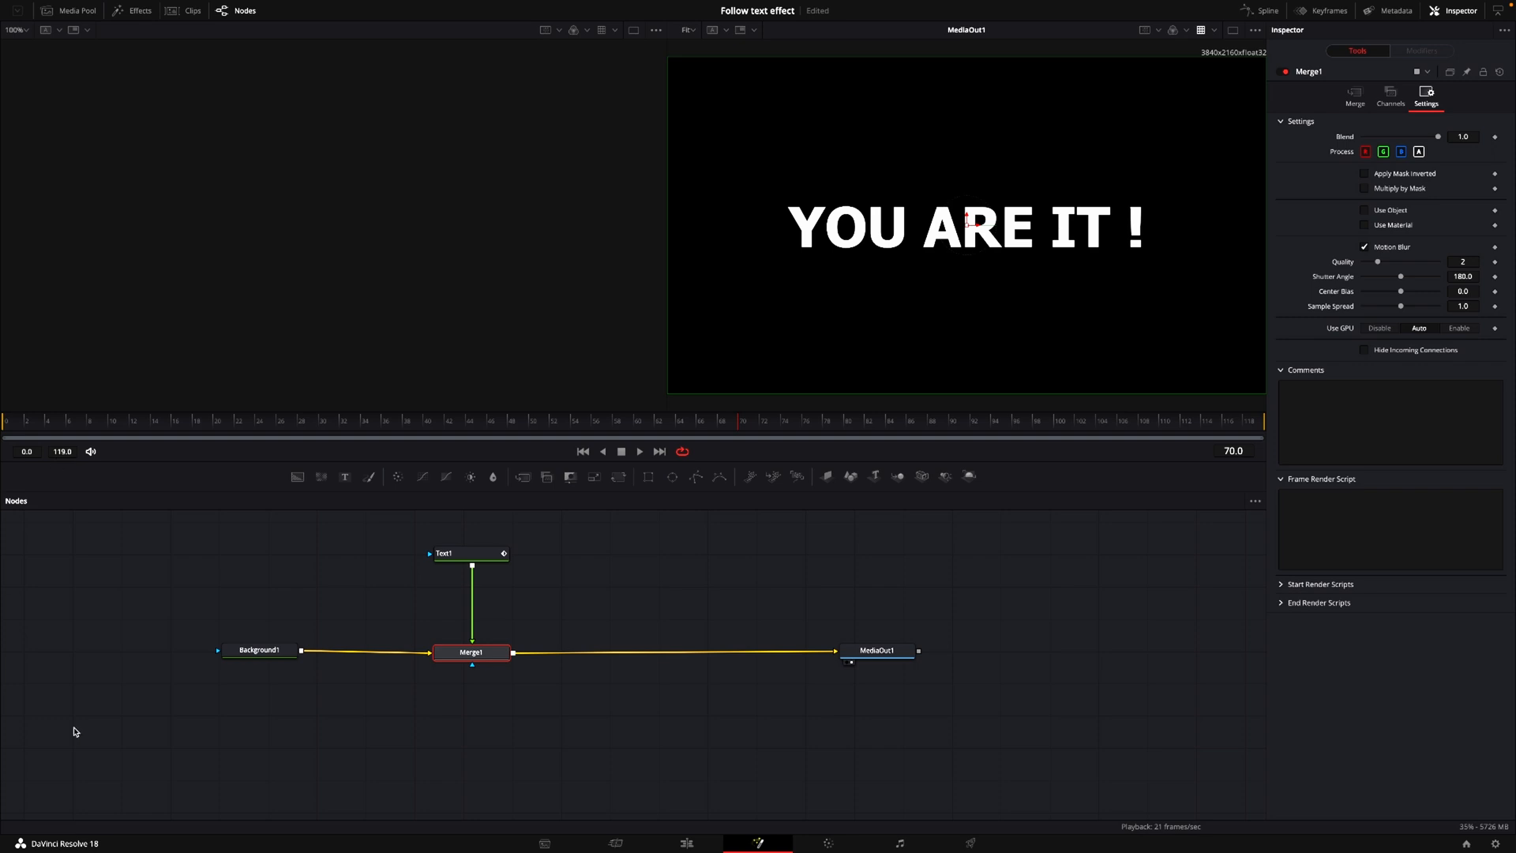
# Select Background1 to edit its colour and alpha for a transparent backdrop.
pyautogui.click(259, 650)
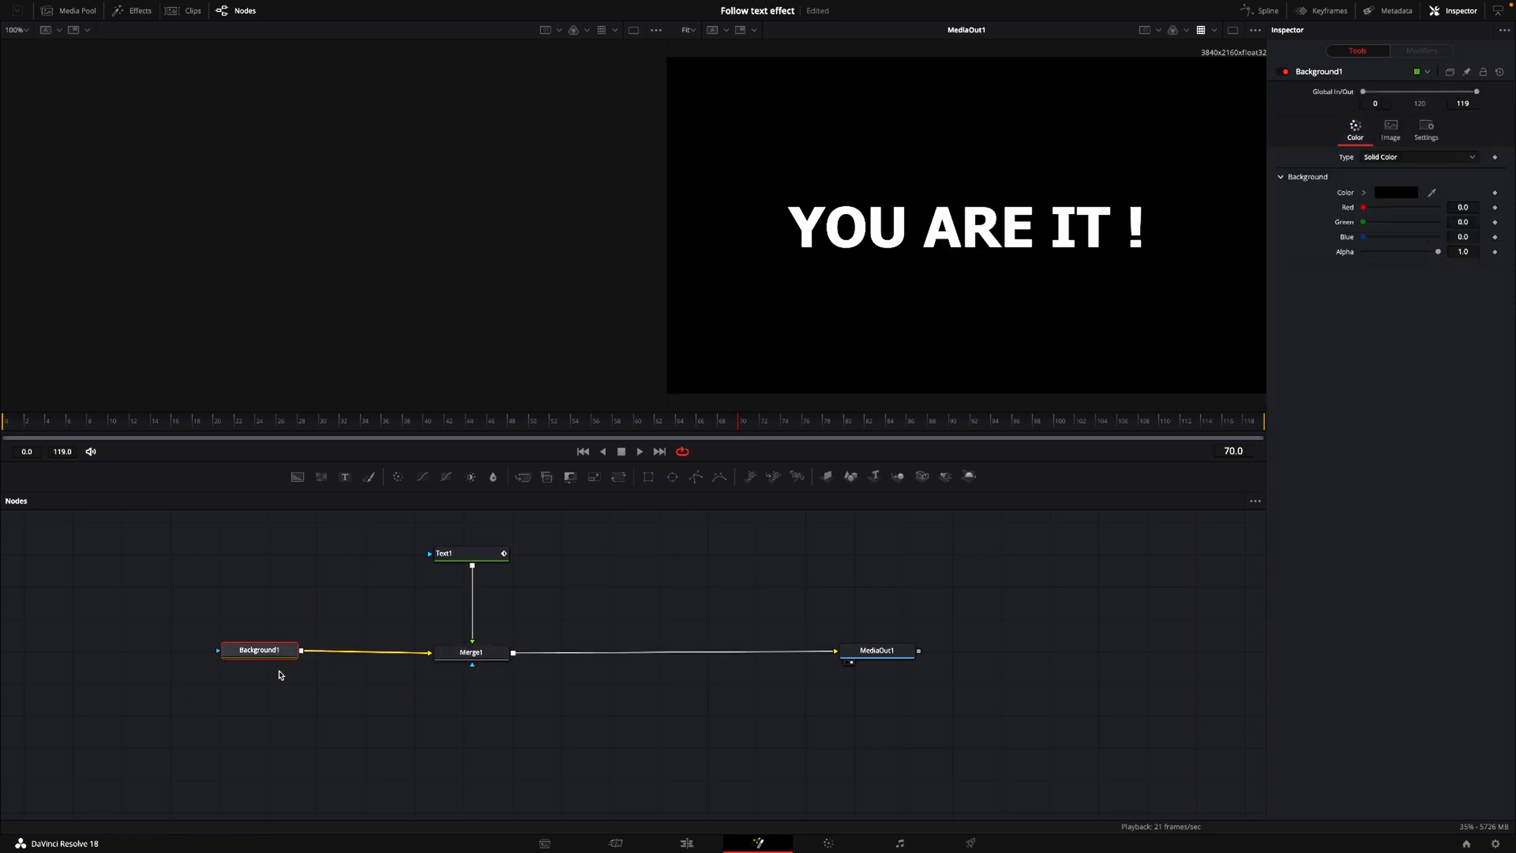
pyautogui.moveTo(1355, 257)
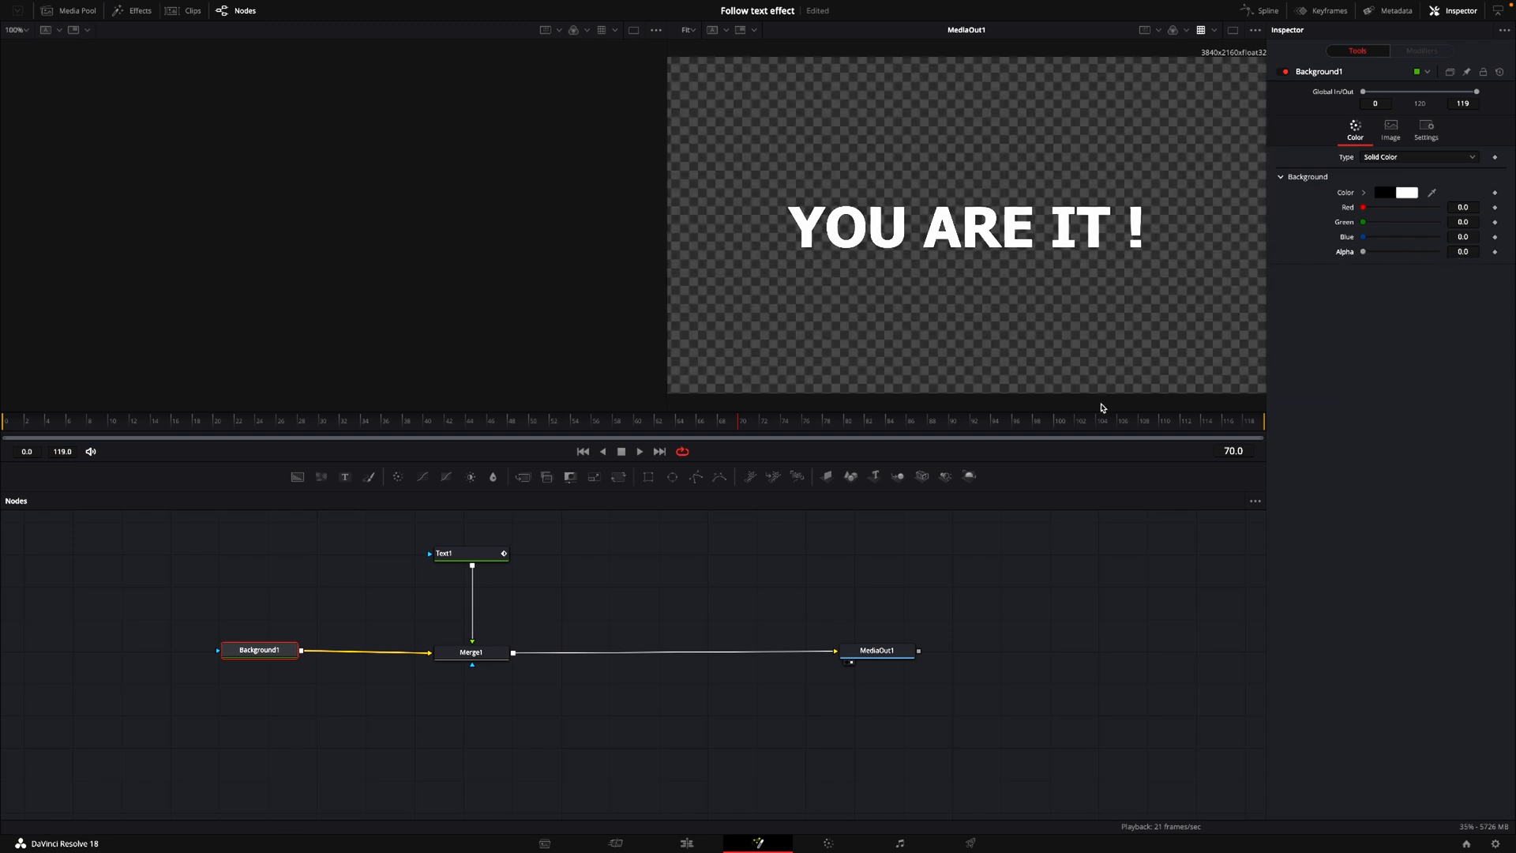
pyautogui.moveTo(796, 234)
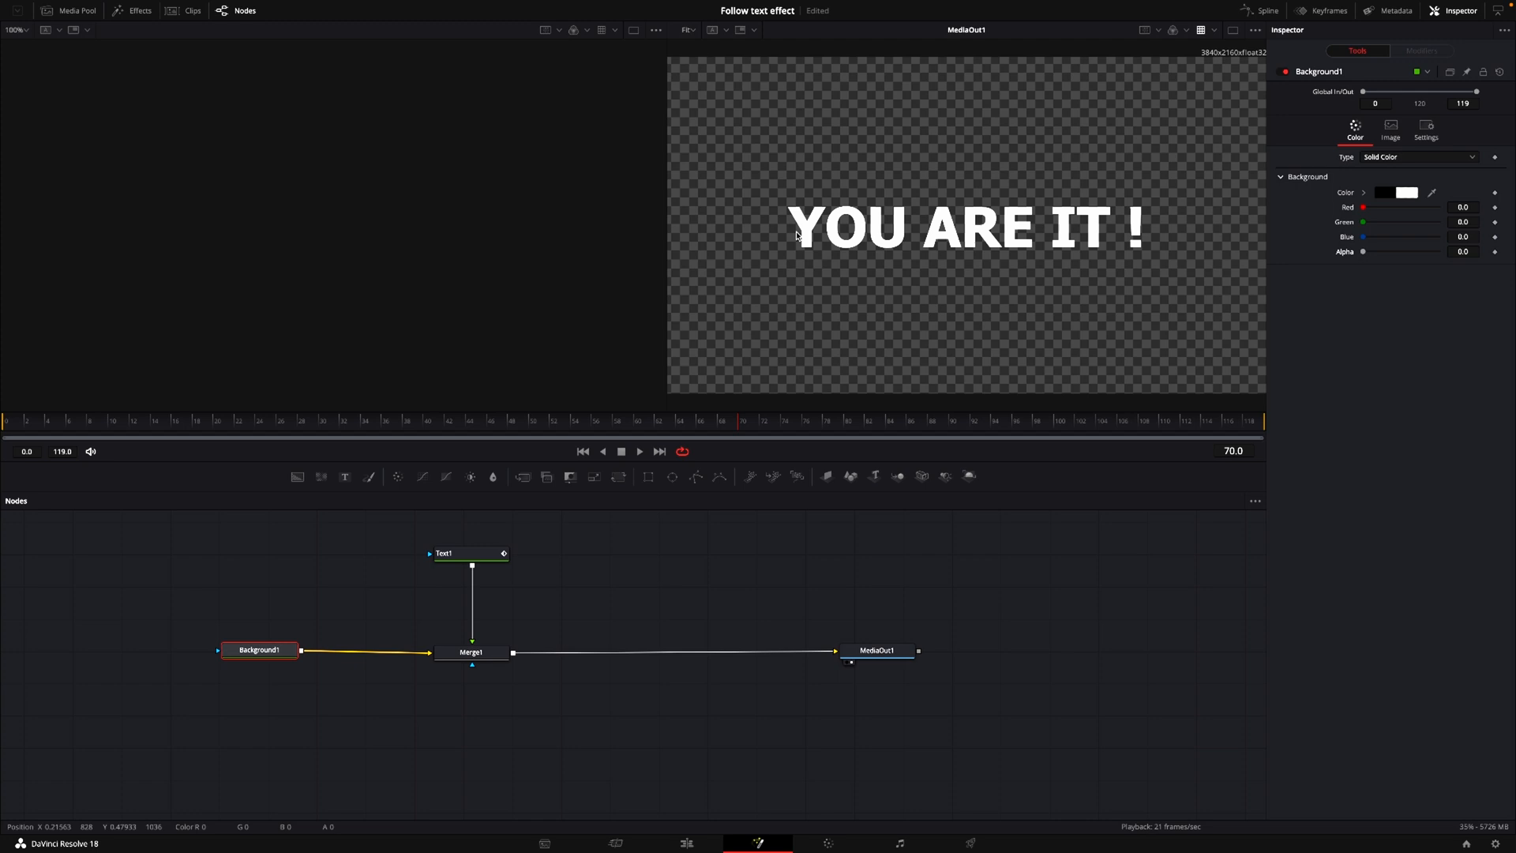